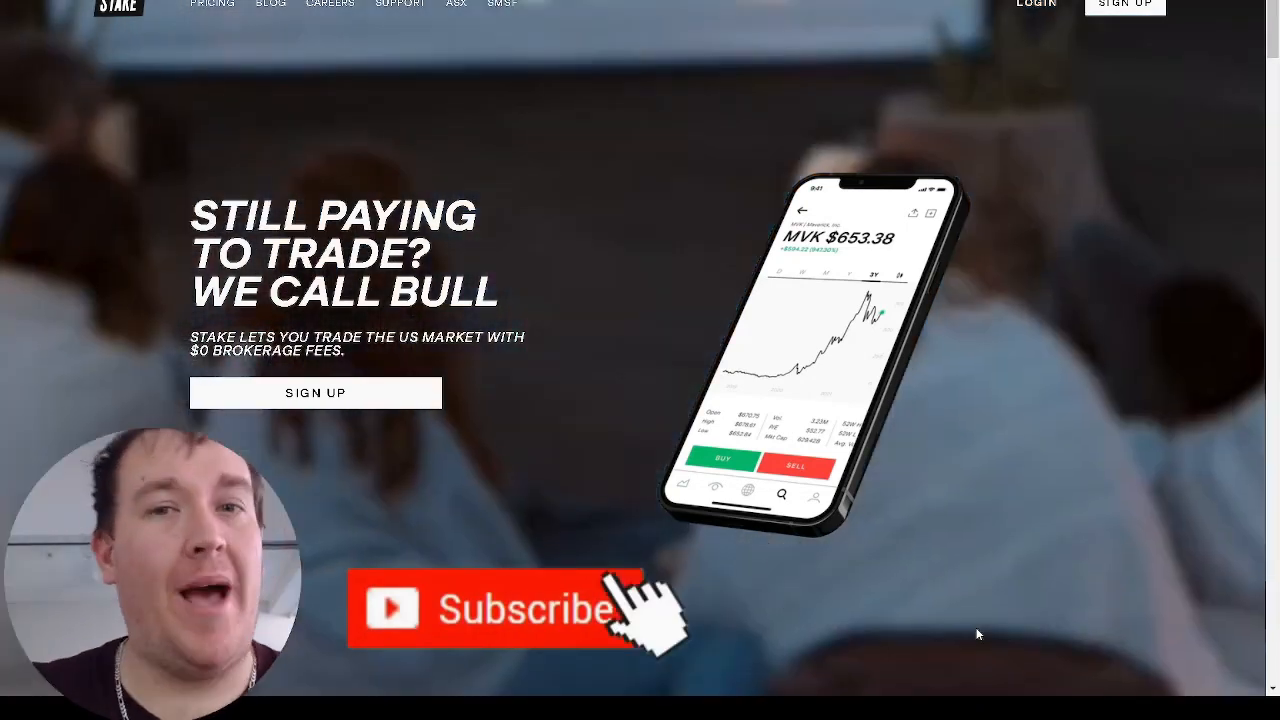
Scroll through the holdings and bring up Tesla's stock page showing TSLA at $717.17
left_click(510, 608)
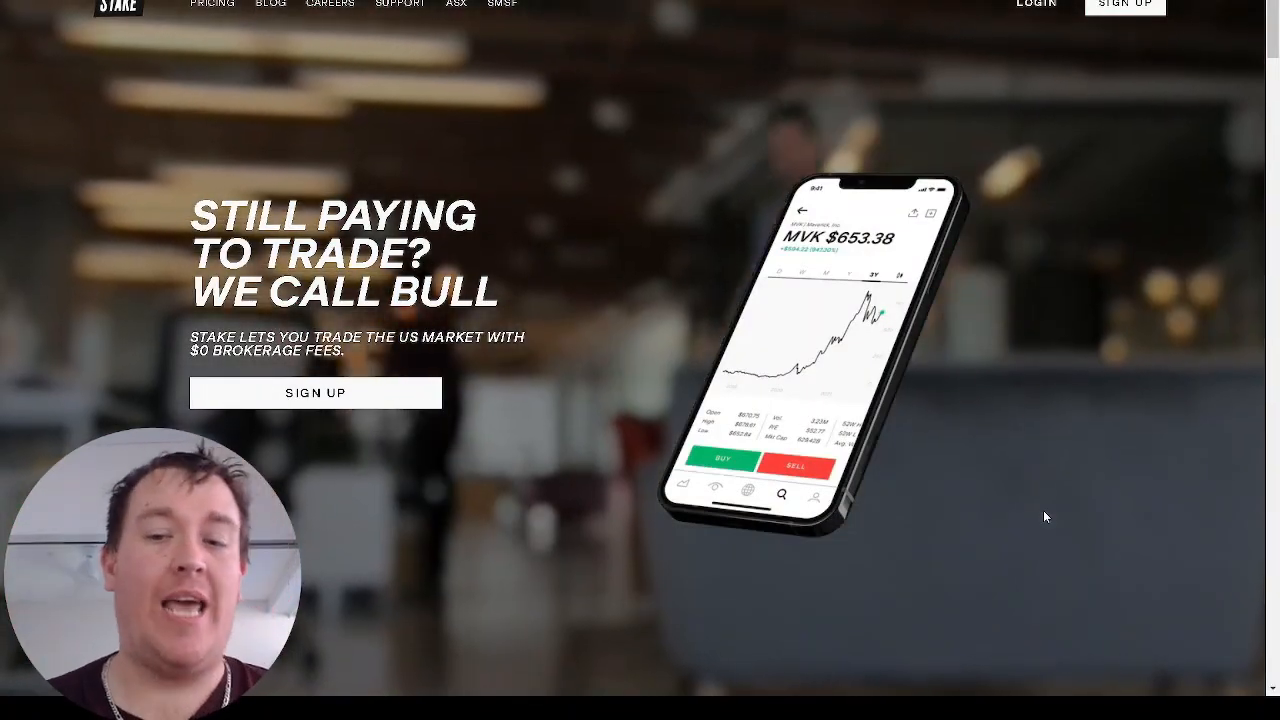
scroll("down", 3)
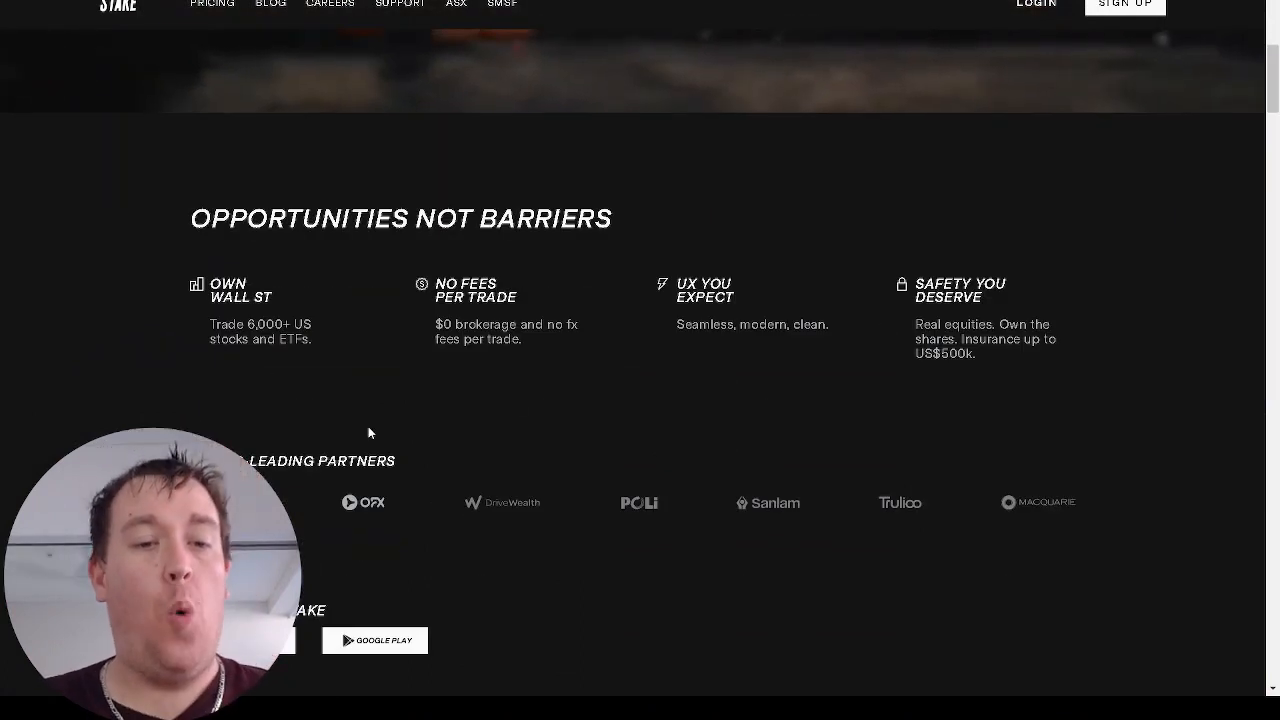
mouse_move(326, 419)
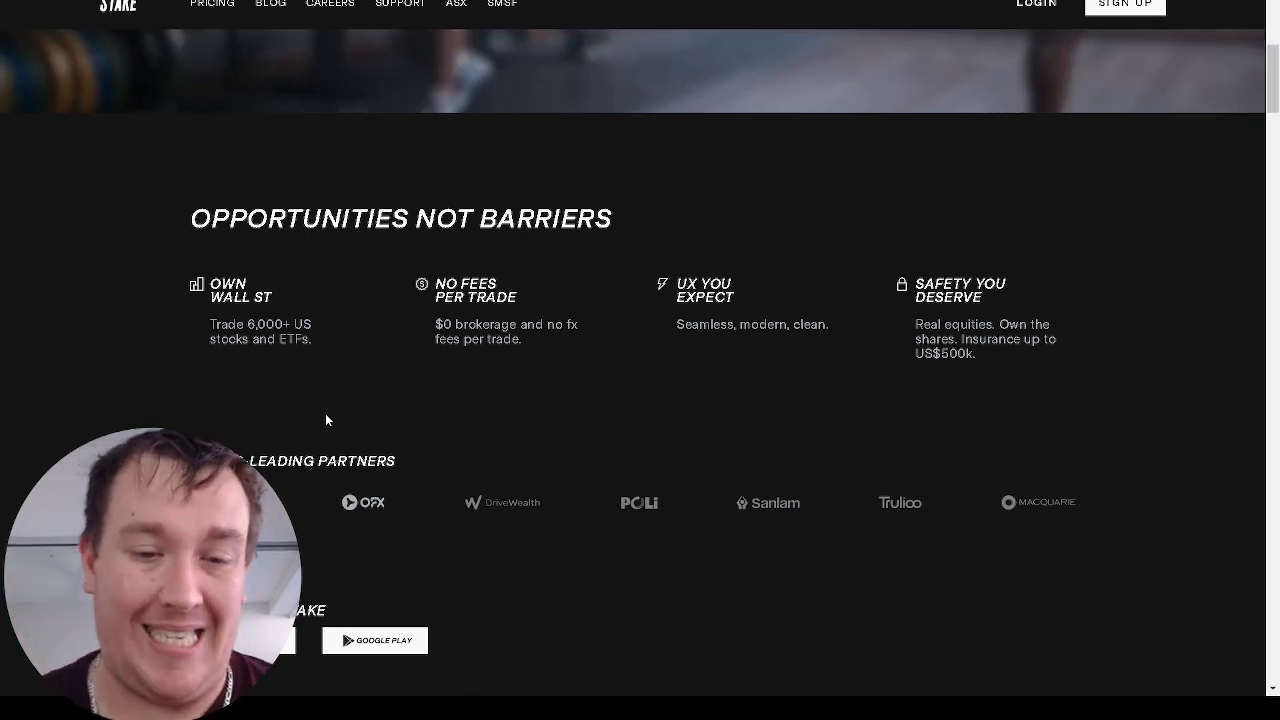
scroll("down", 3)
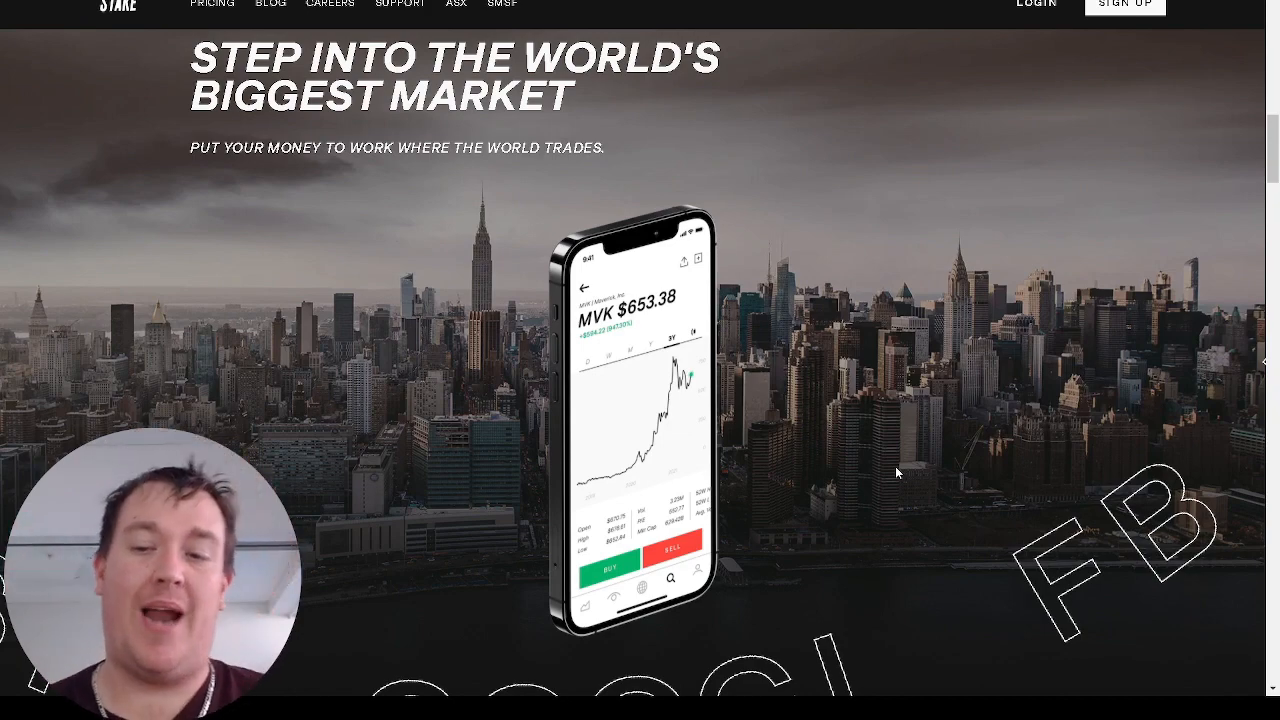
scroll("down", 3)
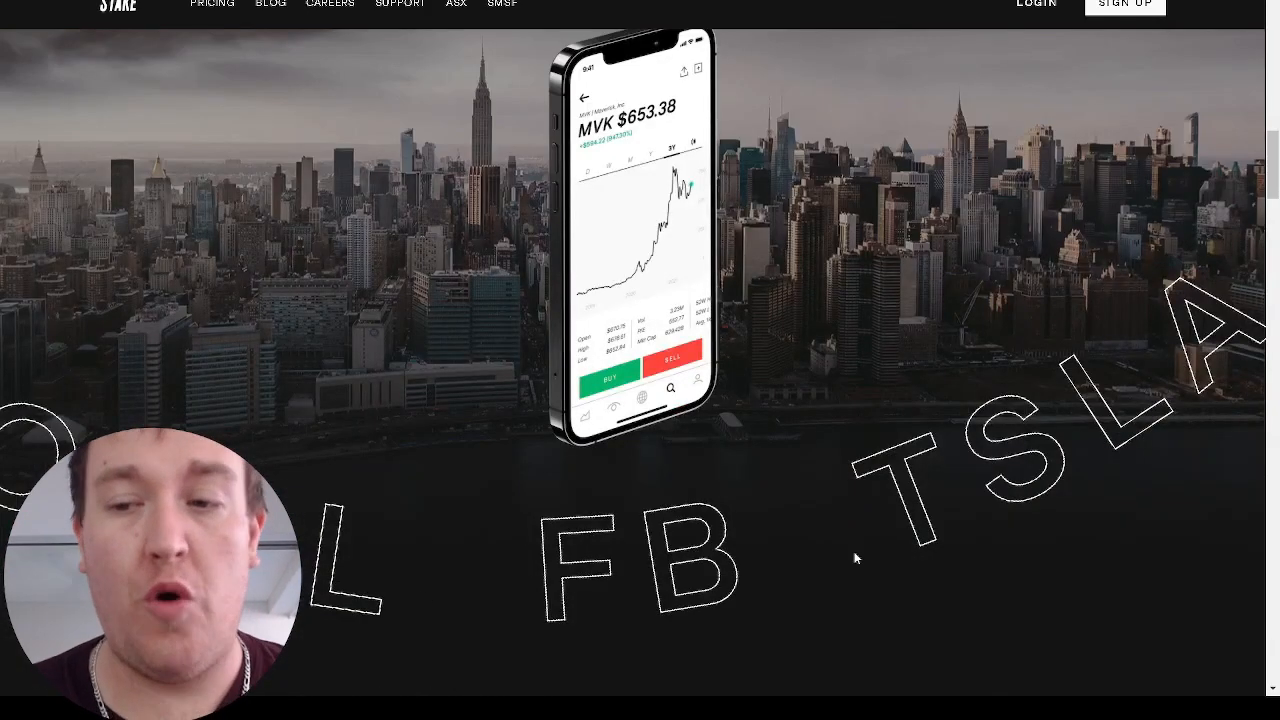
scroll("down", 3)
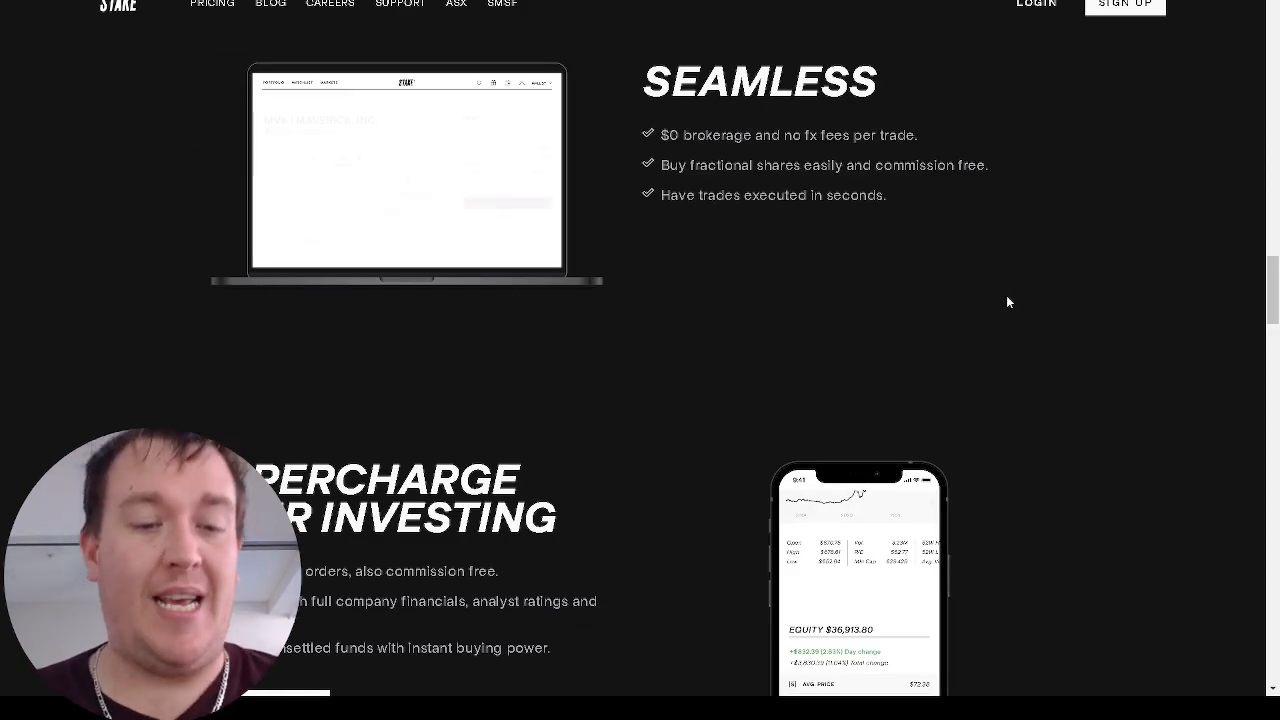
scroll("down", 3)
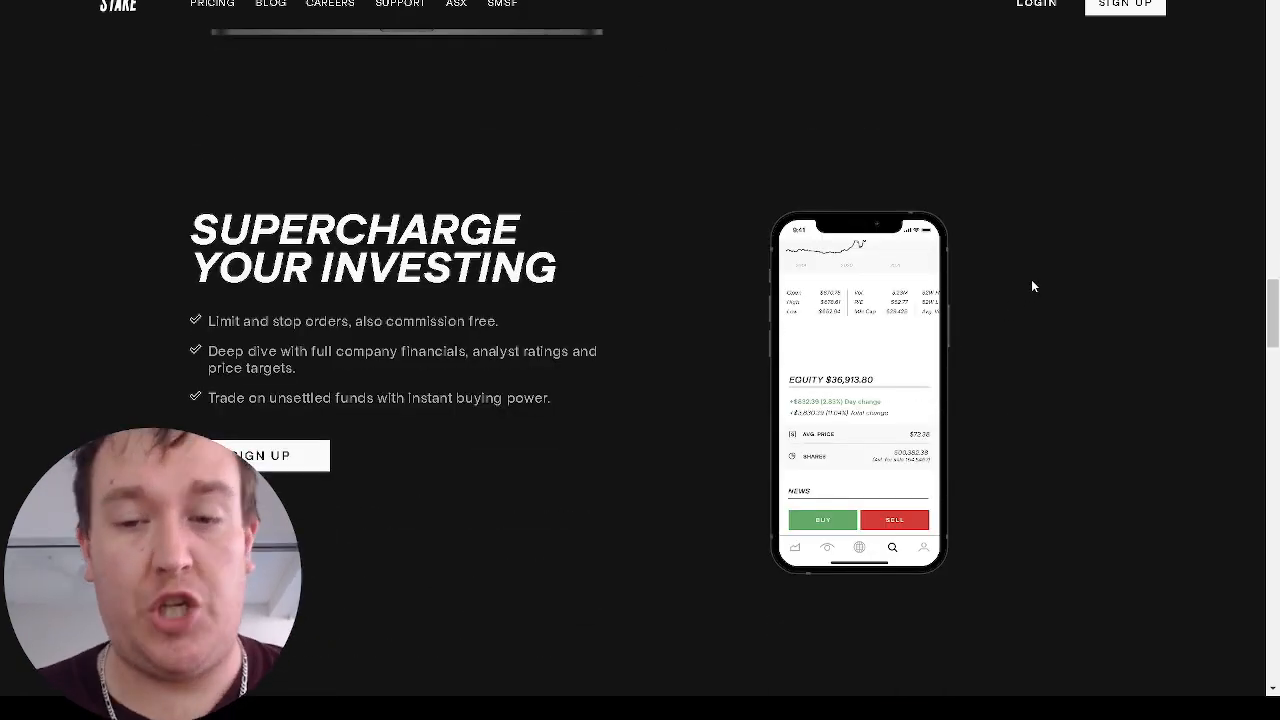
mouse_move(1224, 474)
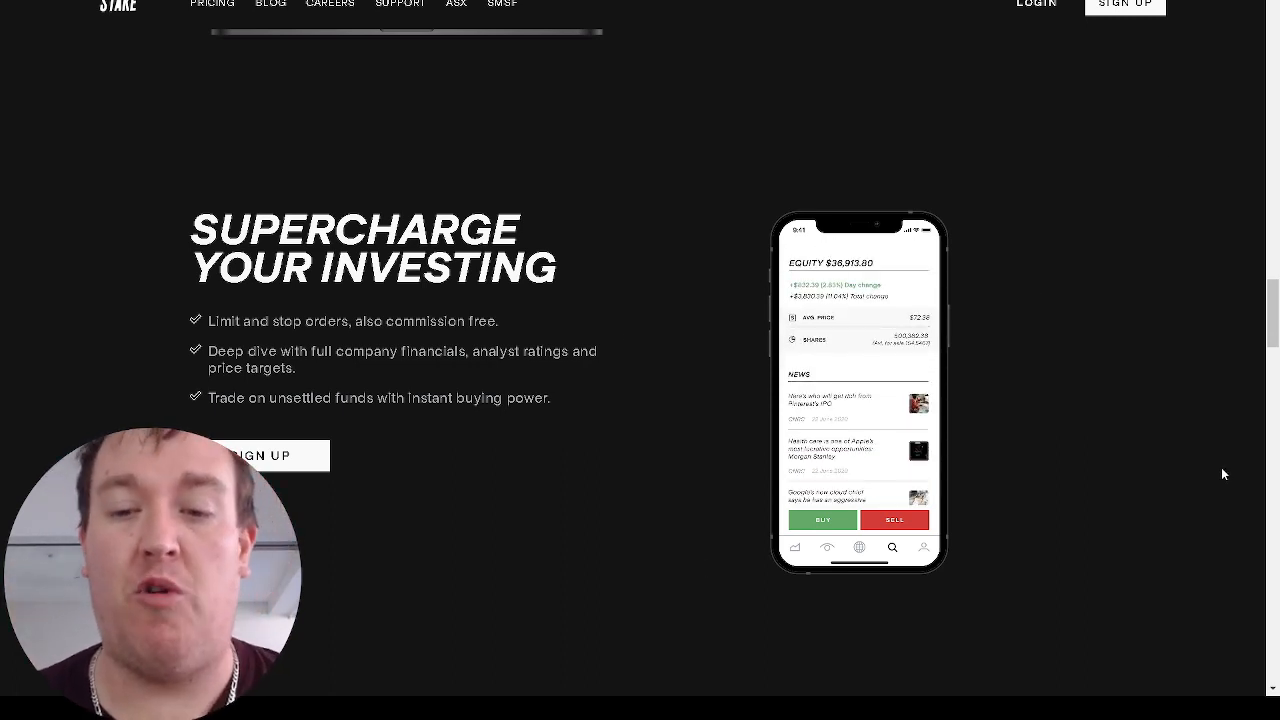
scroll("down", 3)
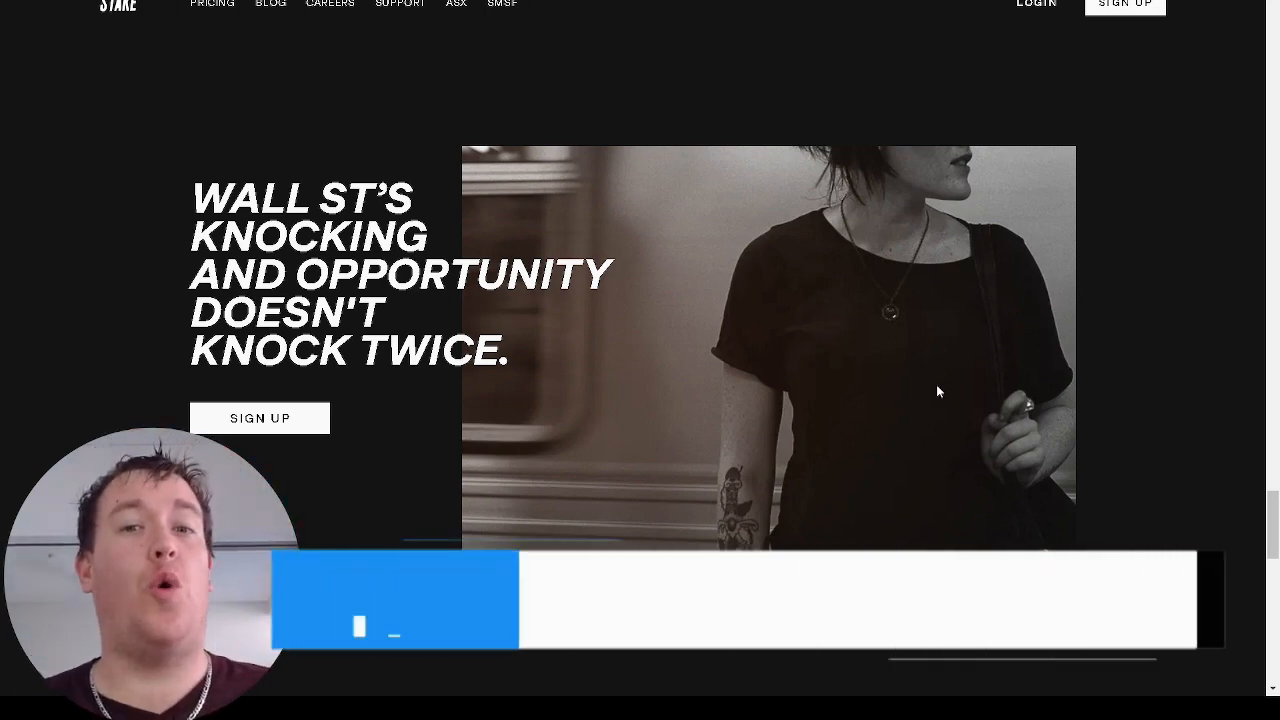
scroll("down", 3)
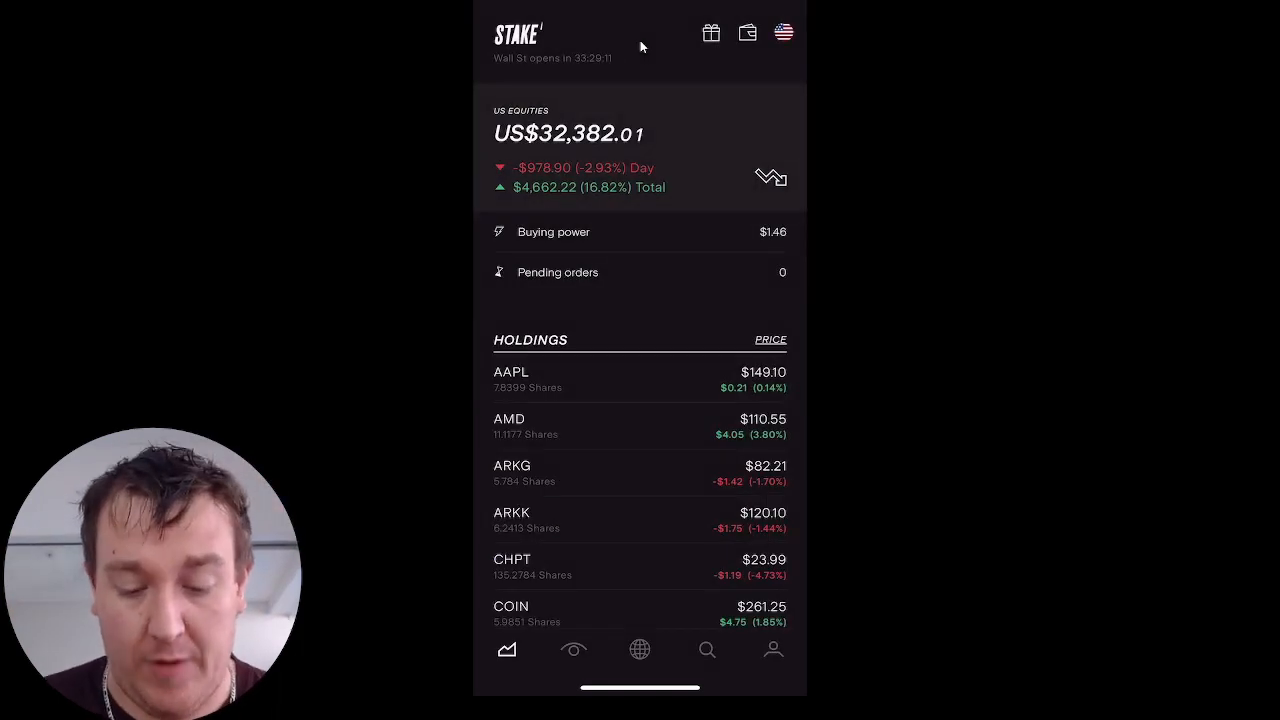
scroll("down", 3)
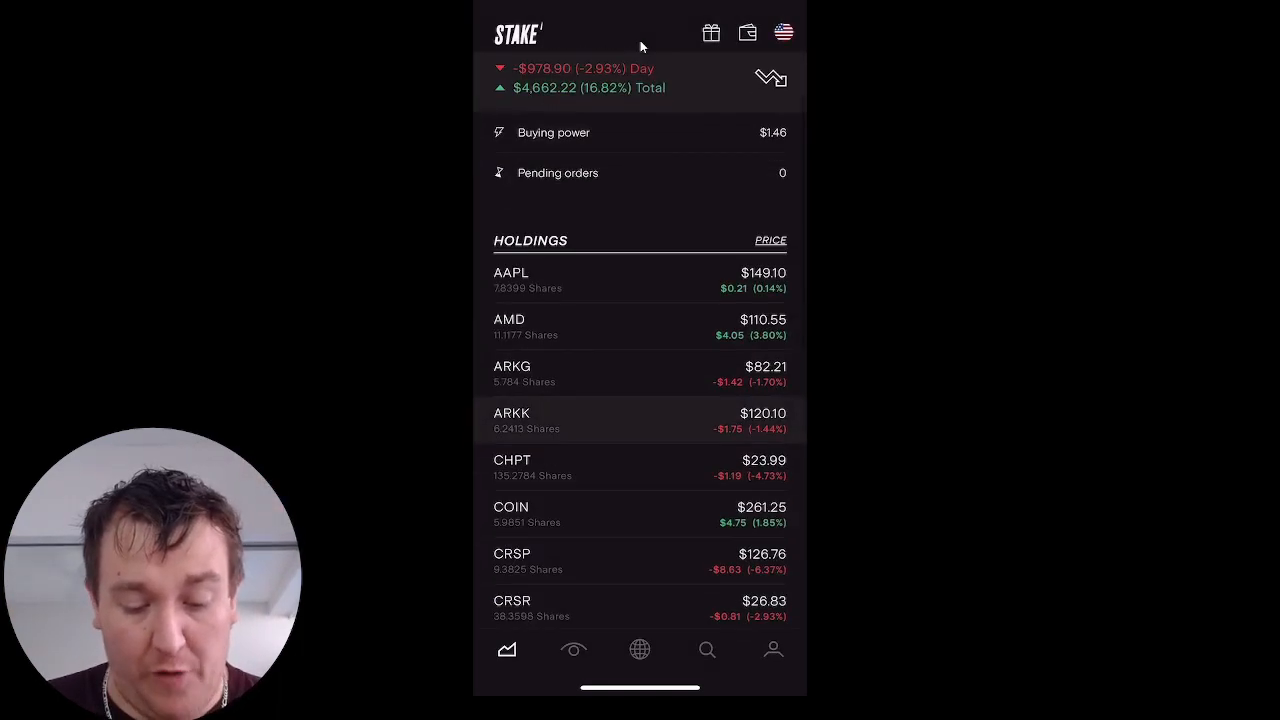
scroll("down", 3)
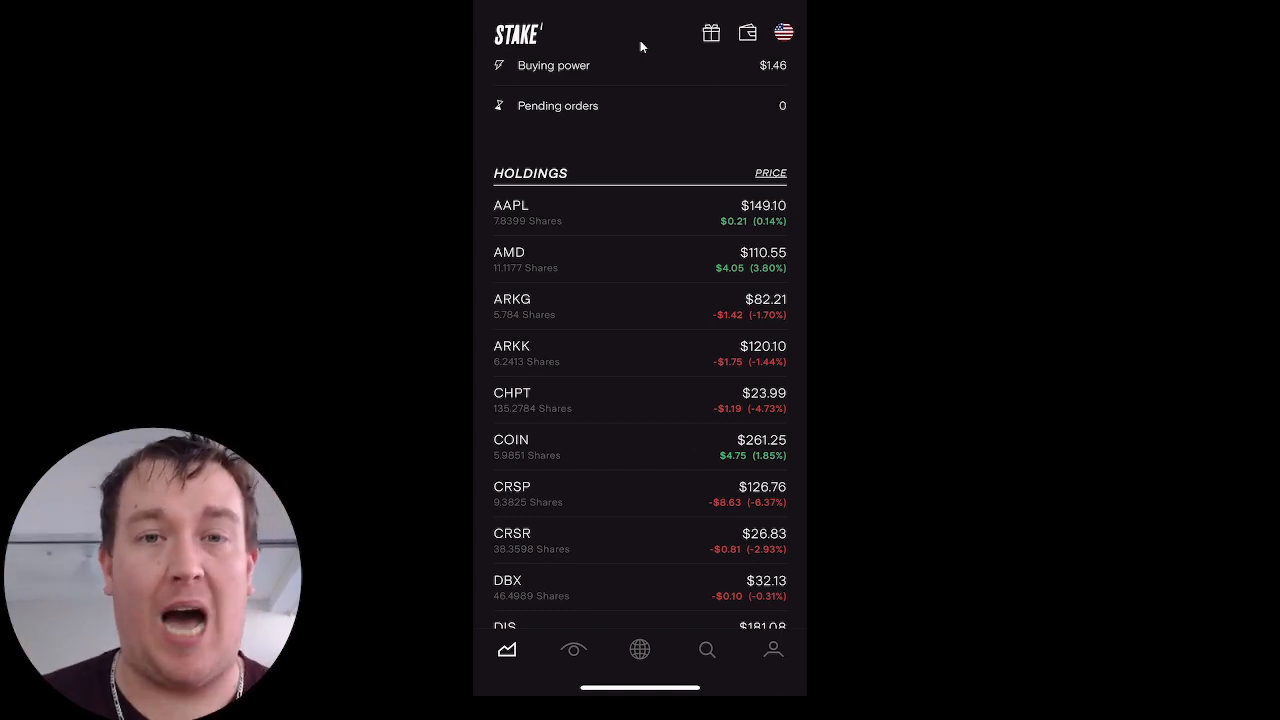
scroll("down", 3)
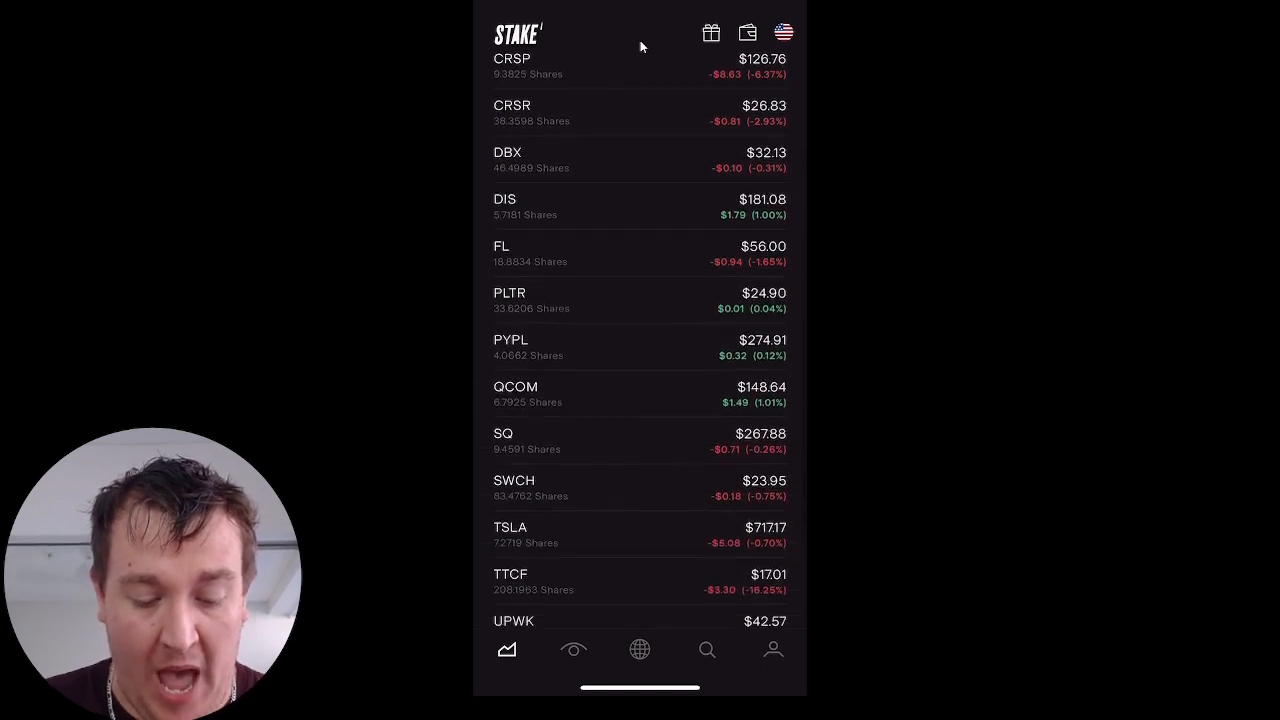
scroll("down", 3)
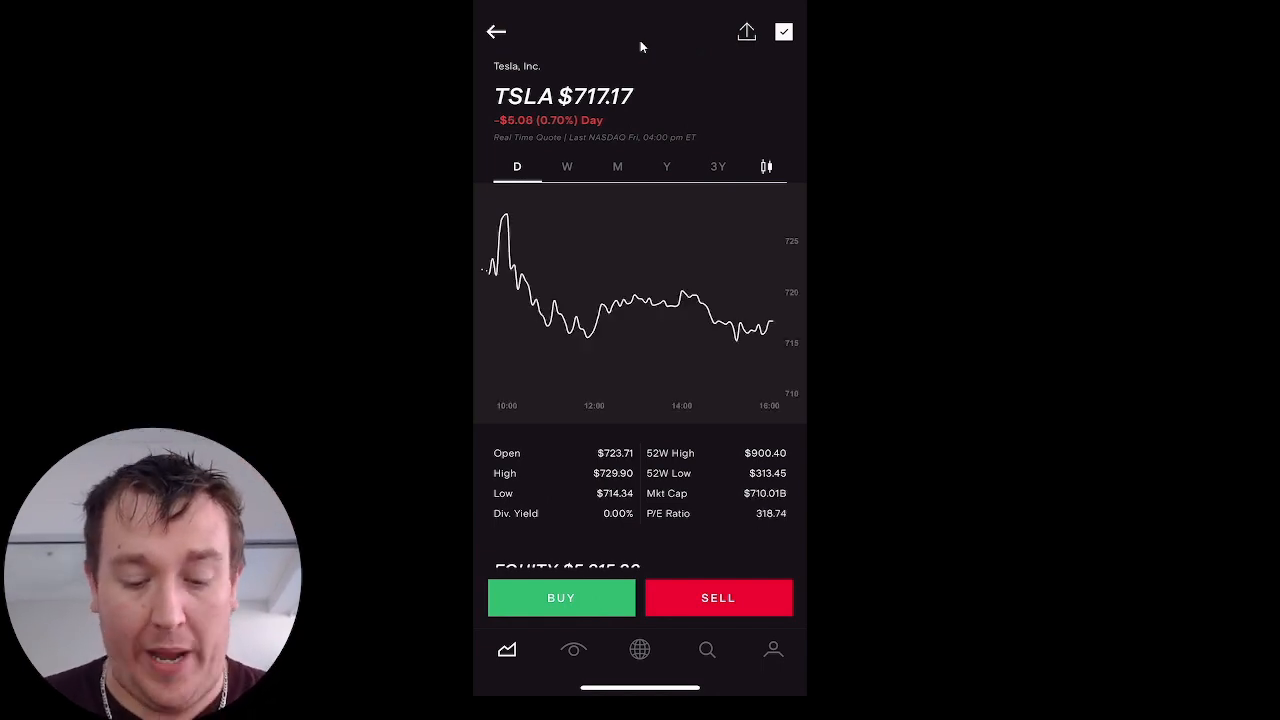
Show Tesla's one-month candlestick chart, up $34.93 (5.12%) for the month
left_click(617, 166)
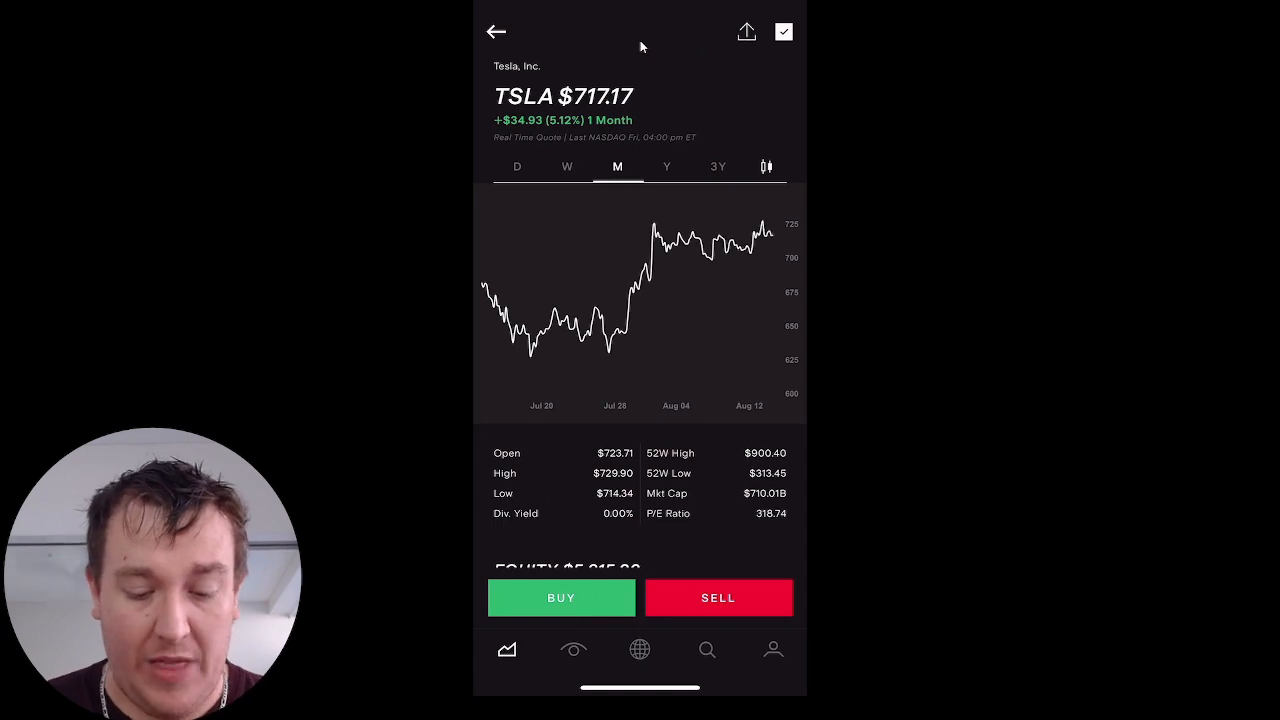
left_click(766, 166)
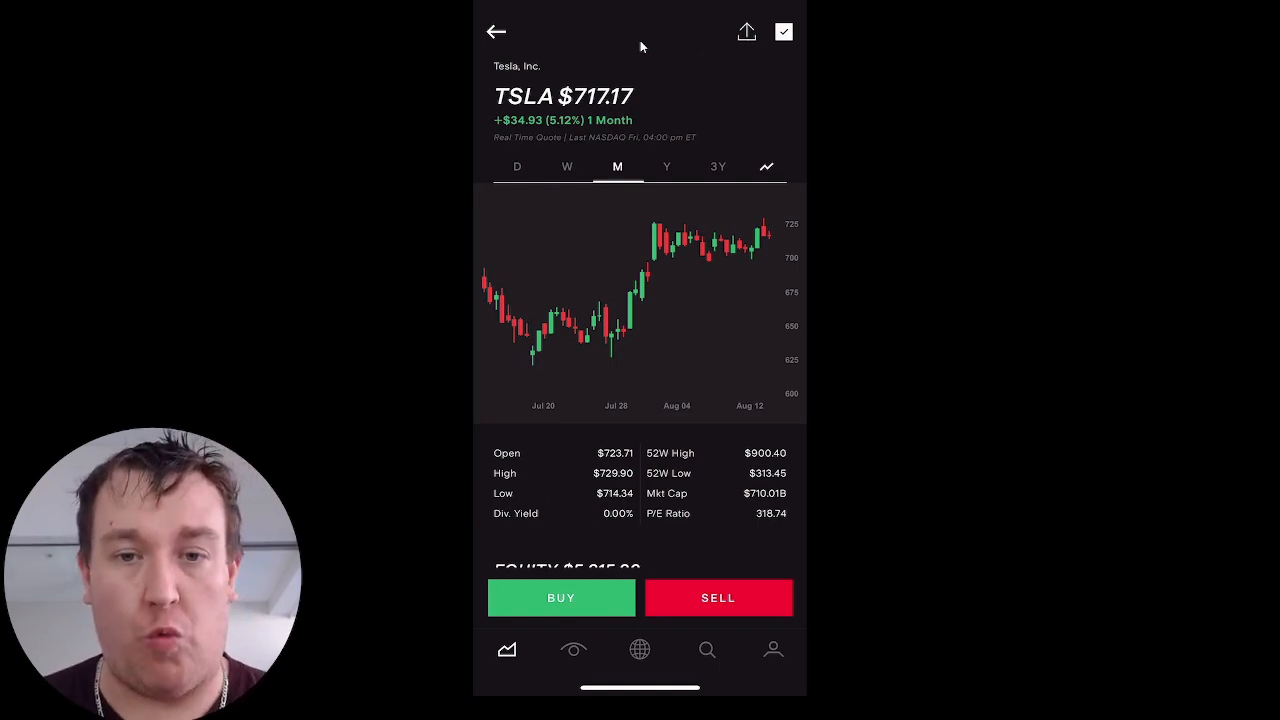
scroll("down", 3)
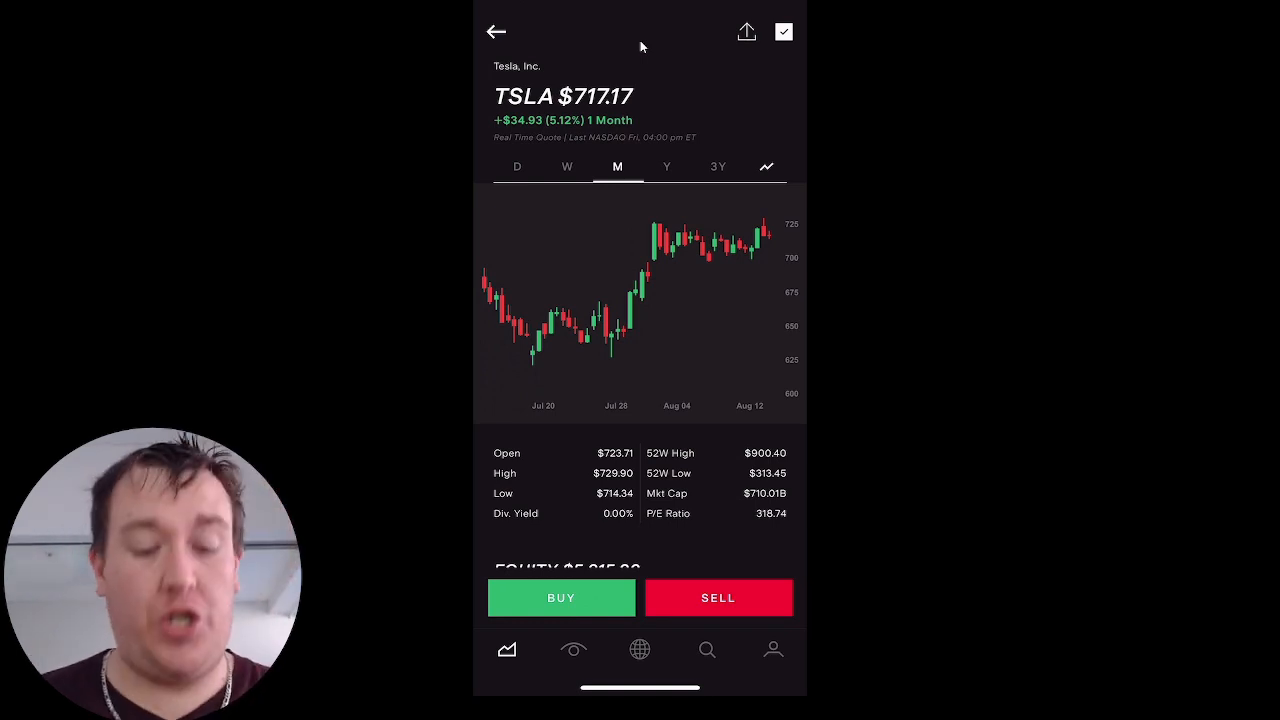
scroll("down", 3)
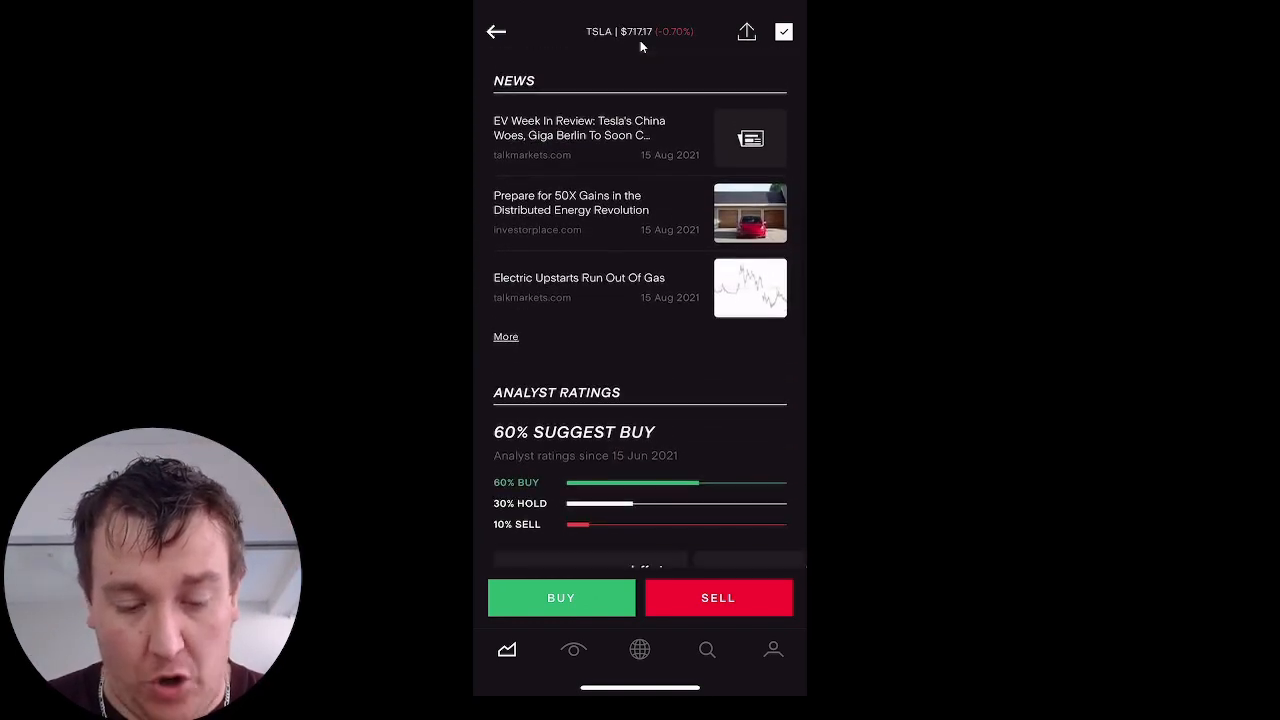
scroll("down", 3)
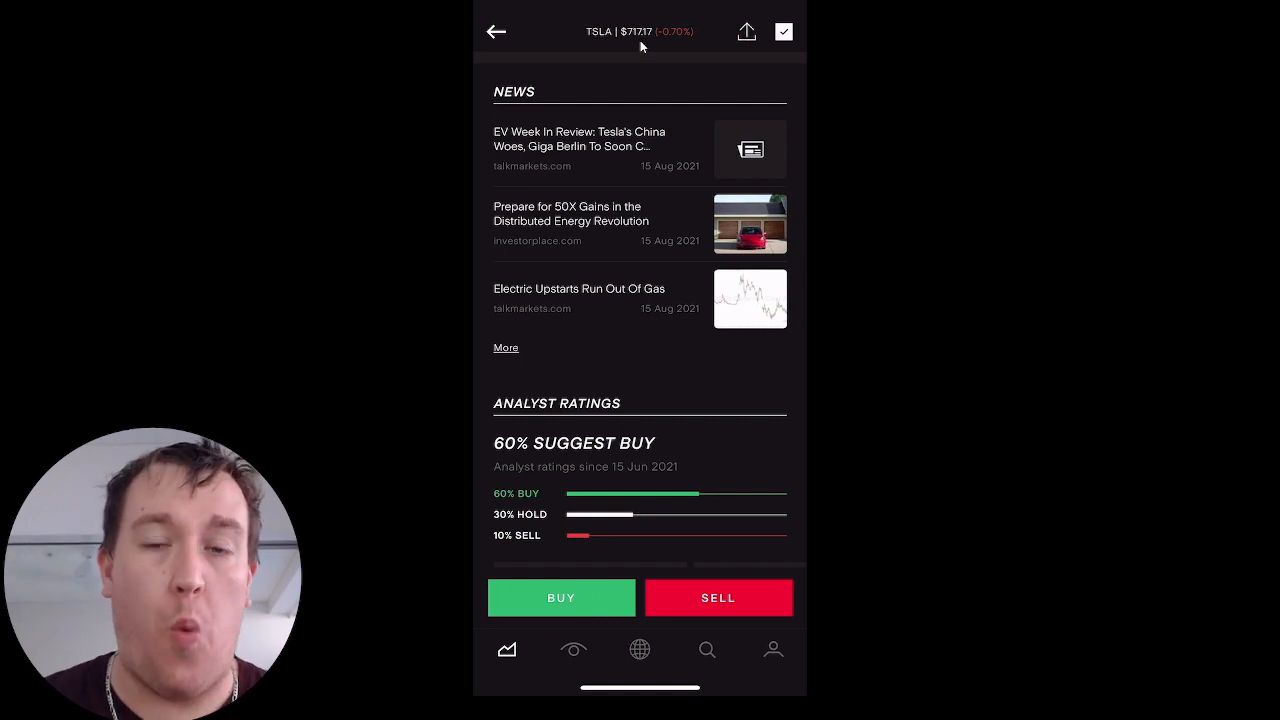
scroll("down", 3)
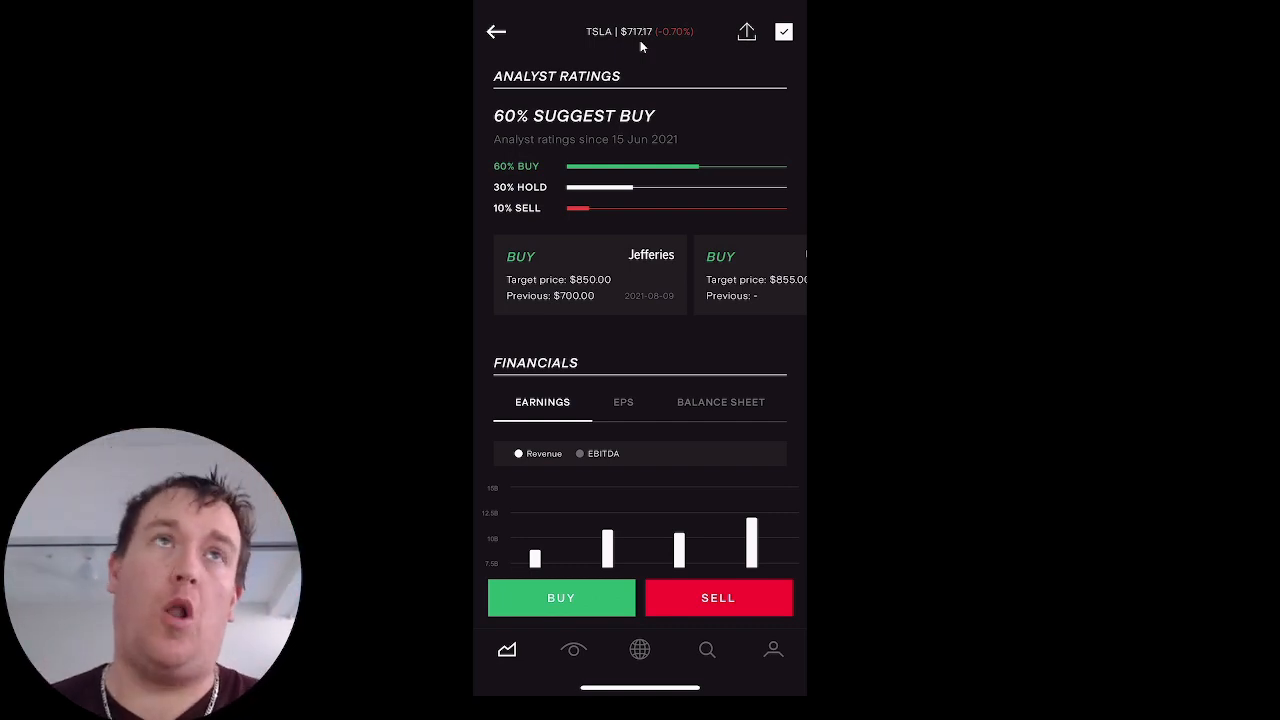
Review Tesla's balance sheet and earnings charts, then return to the US$32,382.01 portfolio
scroll("down", 3)
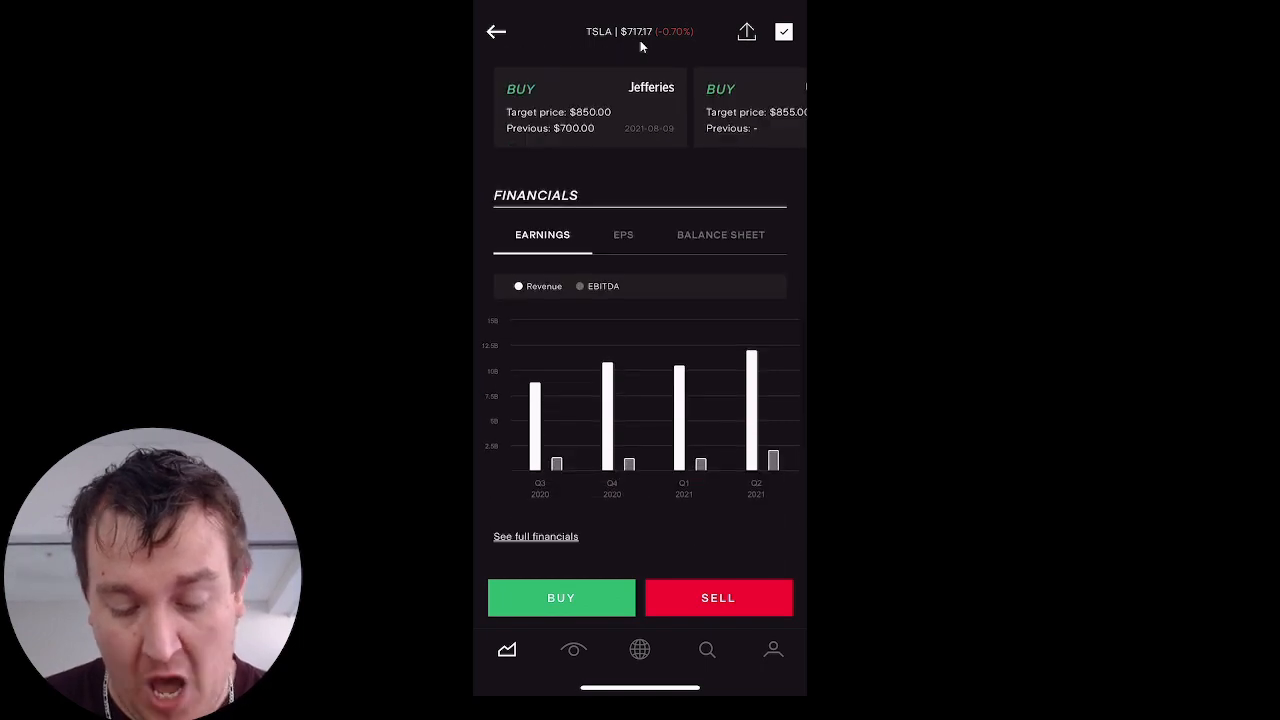
scroll("down", 3)
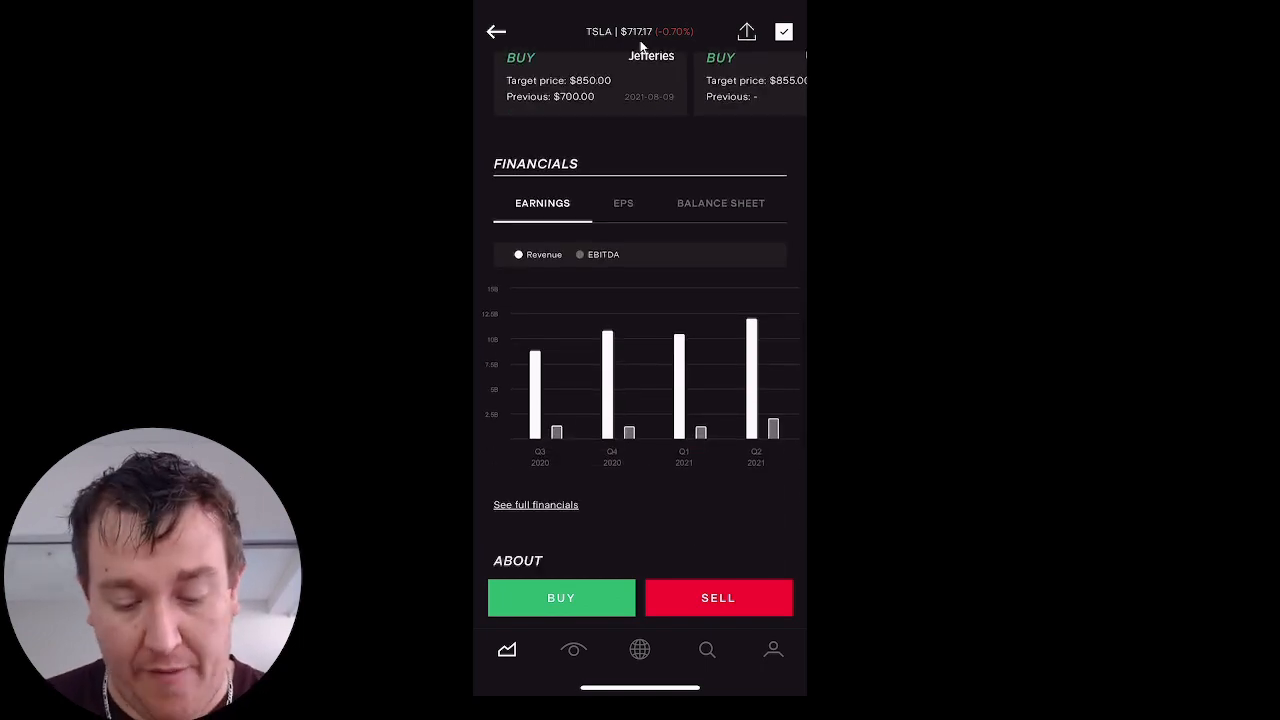
left_click(720, 203)
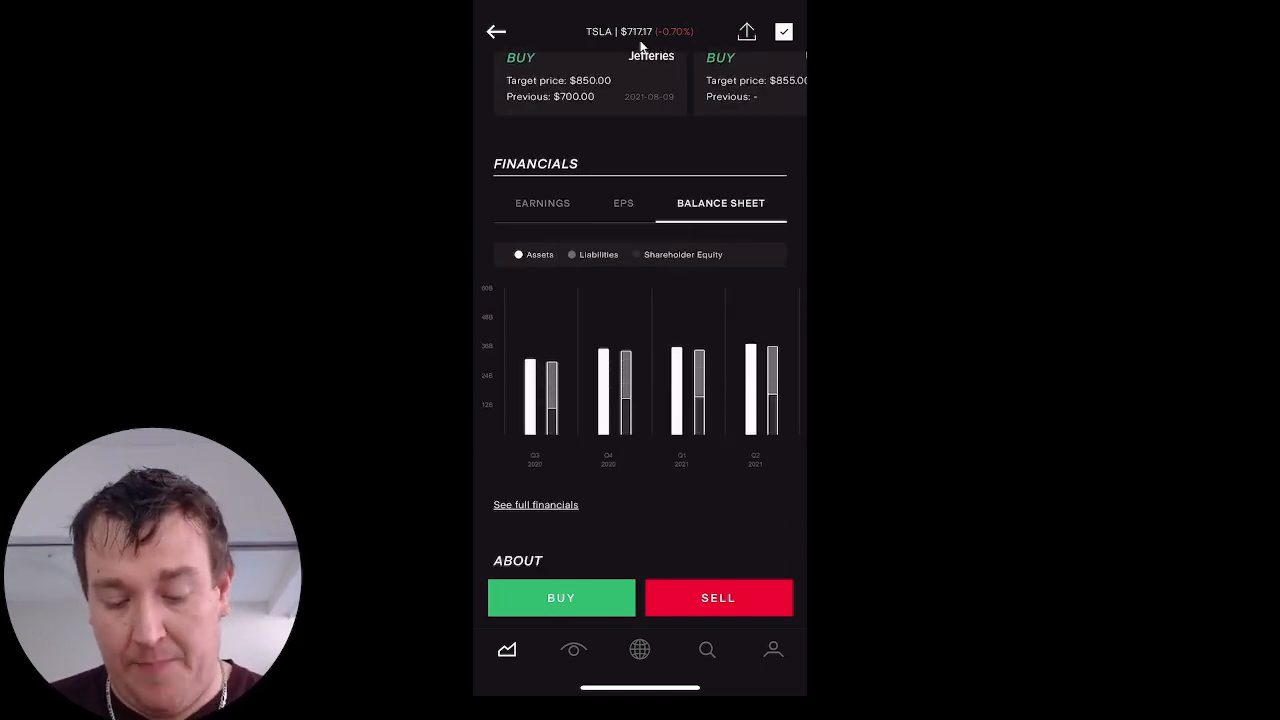
left_click(542, 203)
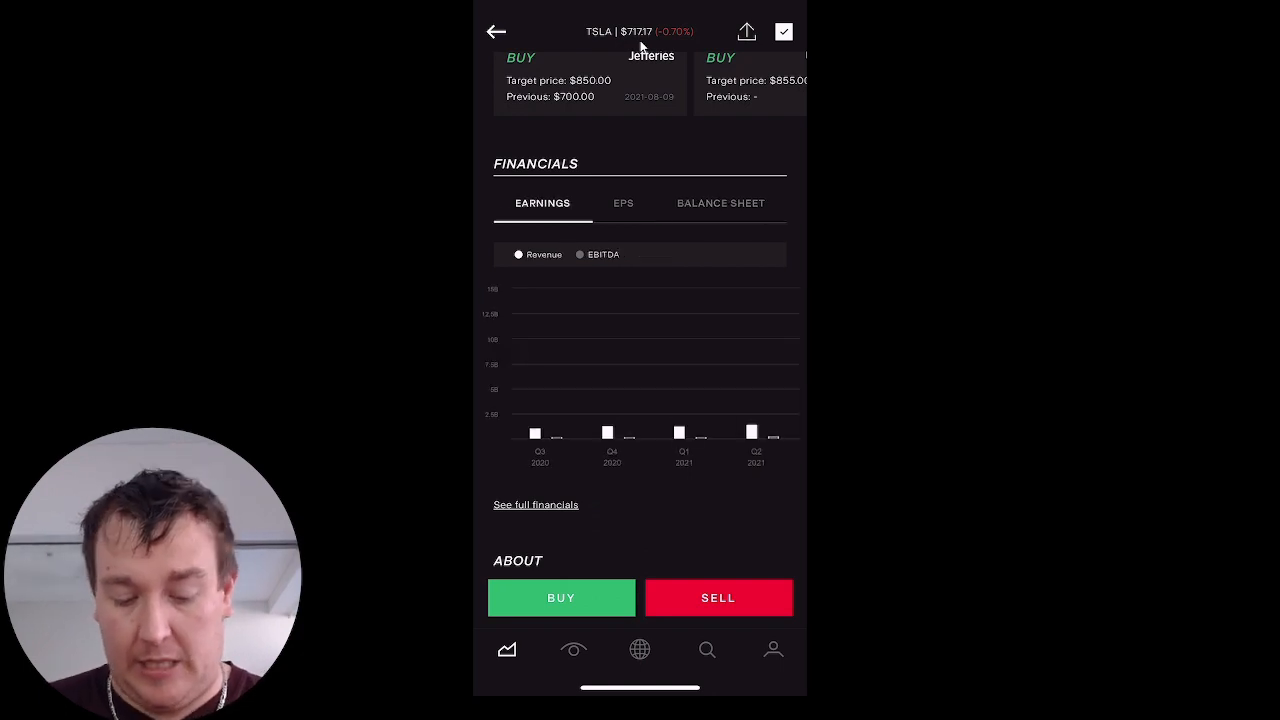
scroll("down", 3)
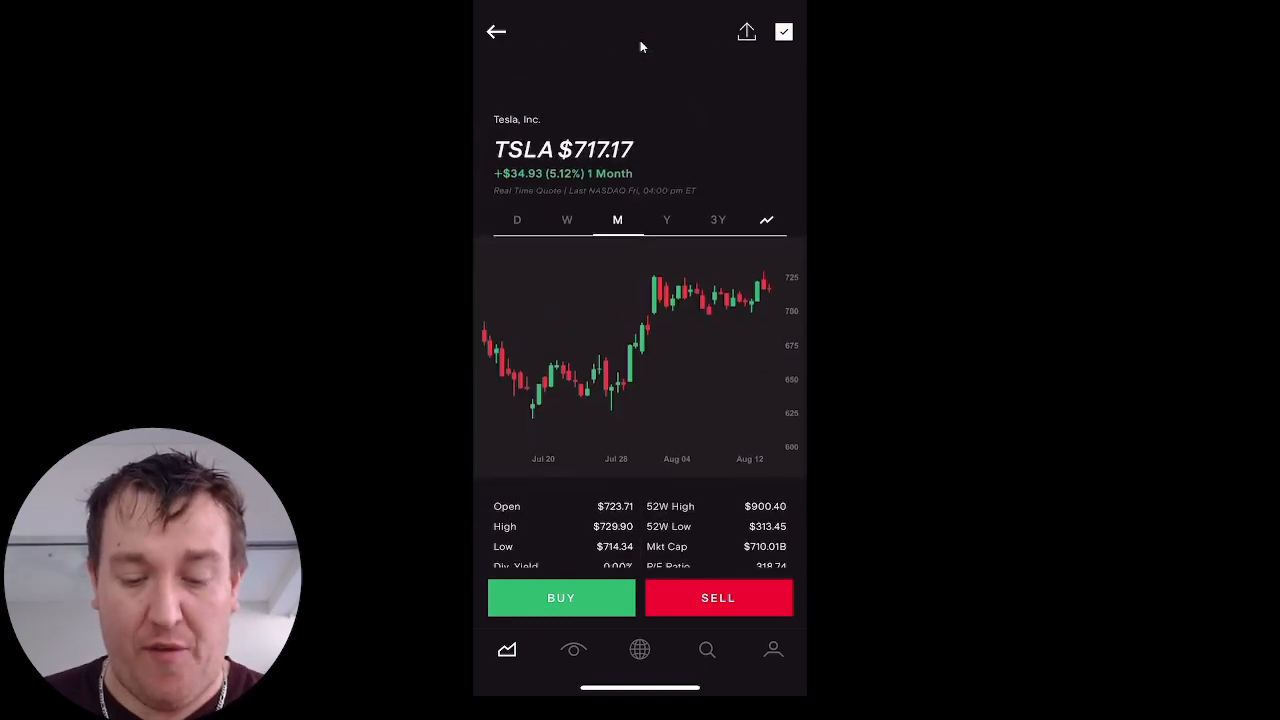
left_click(496, 31)
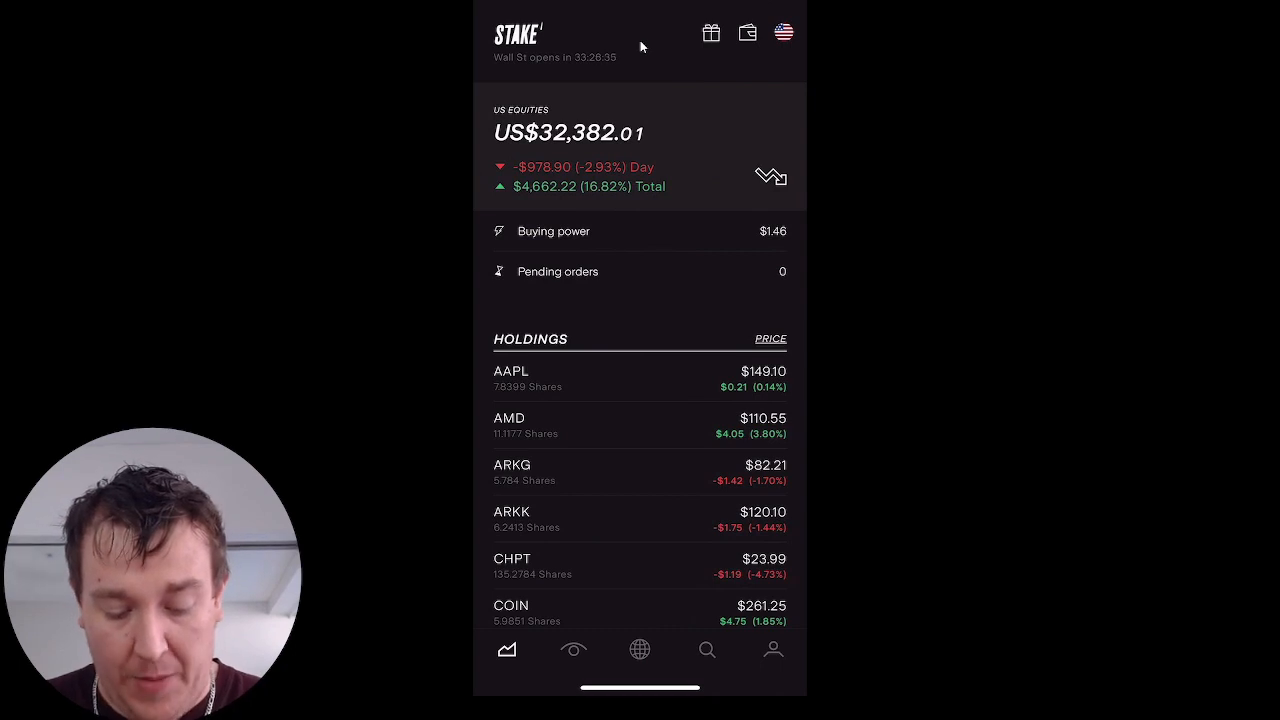
From the watchlist, view Blink Charging's one-month chart and news, then come back
left_click(573, 649)
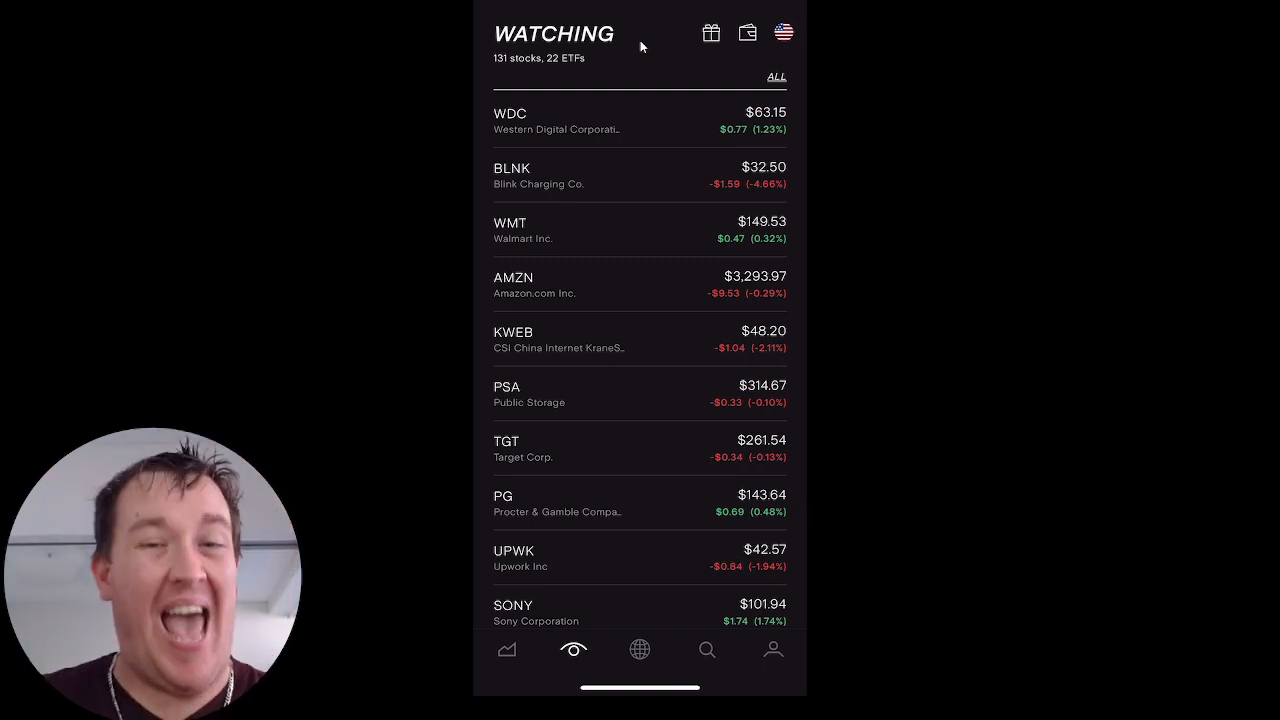
scroll("down", 3)
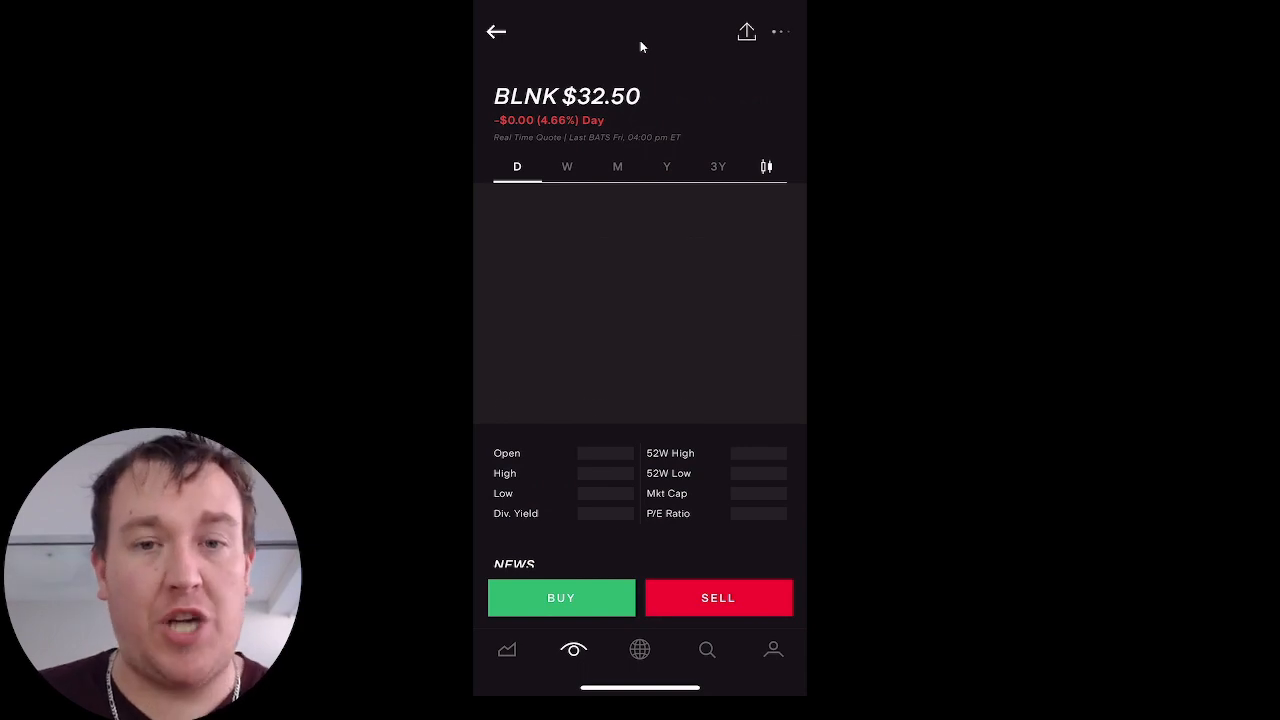
left_click(617, 166)
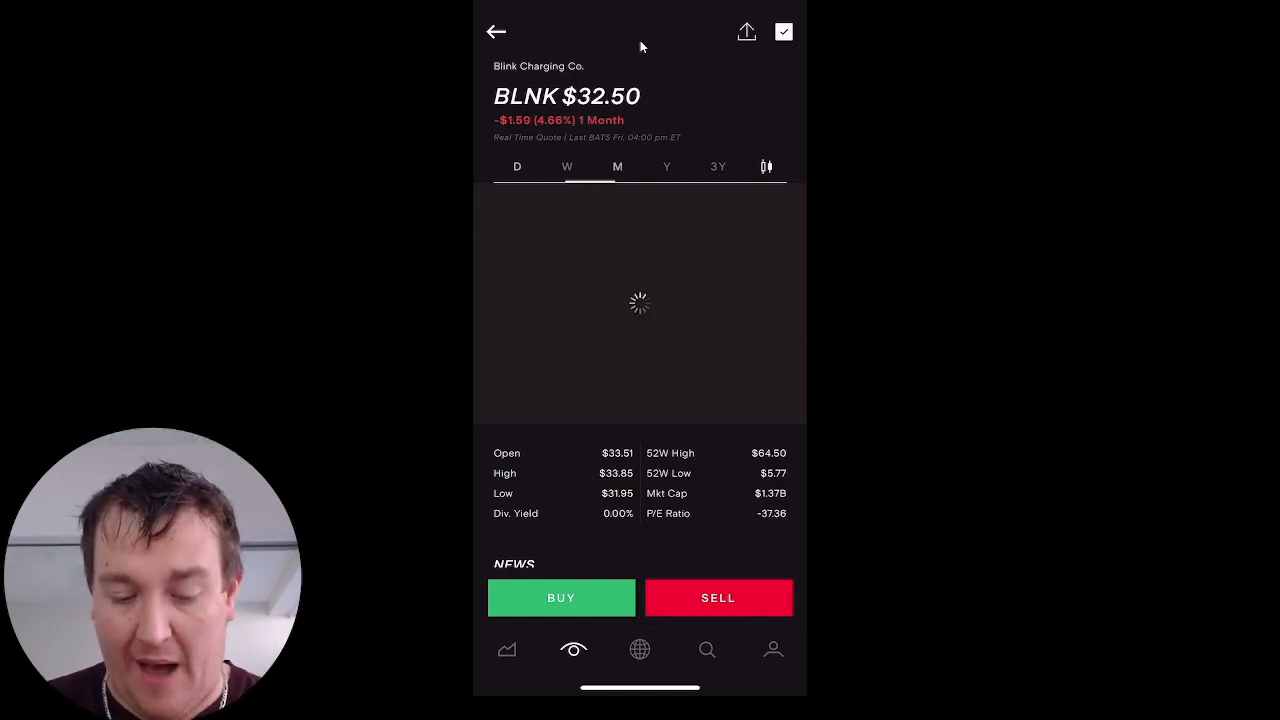
scroll("down", 3)
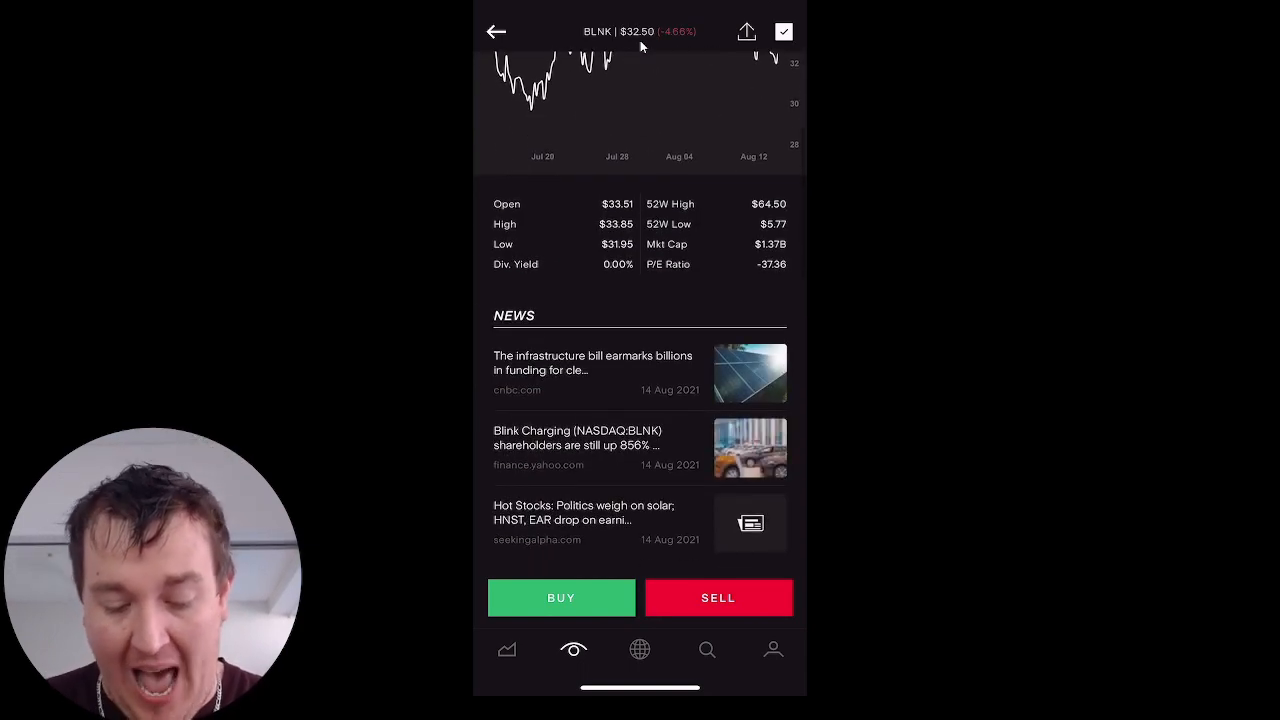
scroll("down", 3)
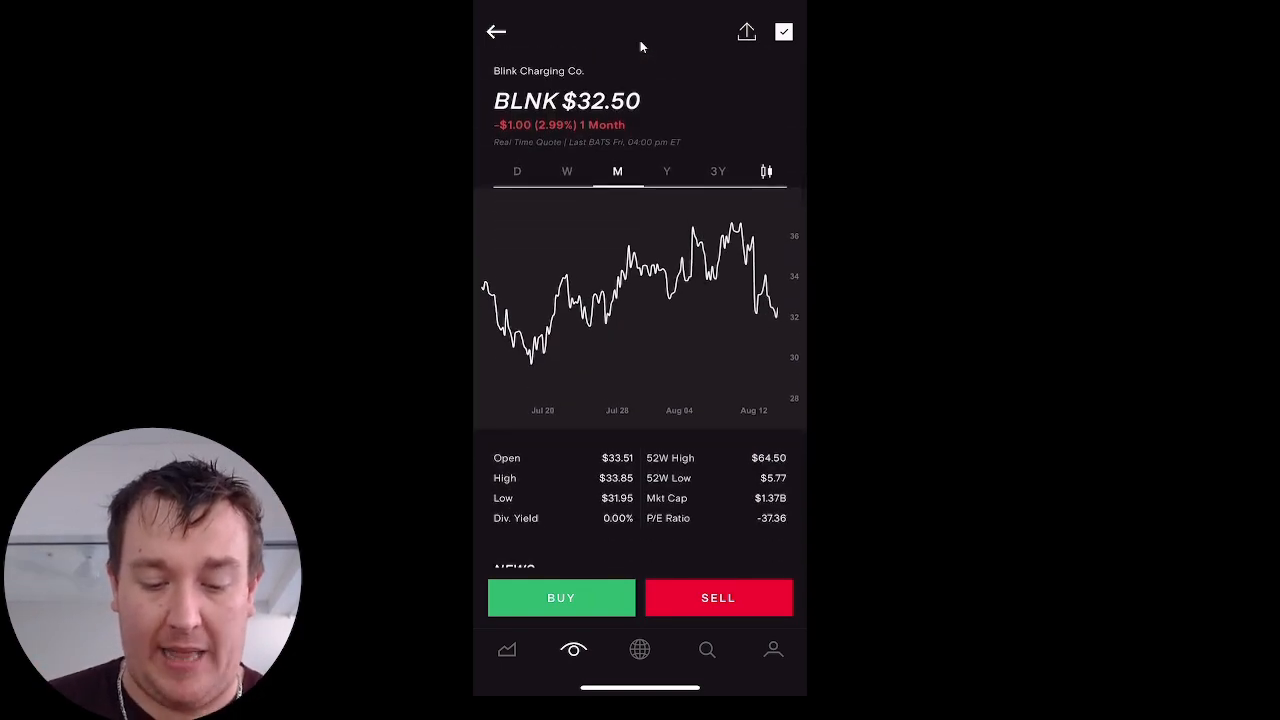
left_click(496, 31)
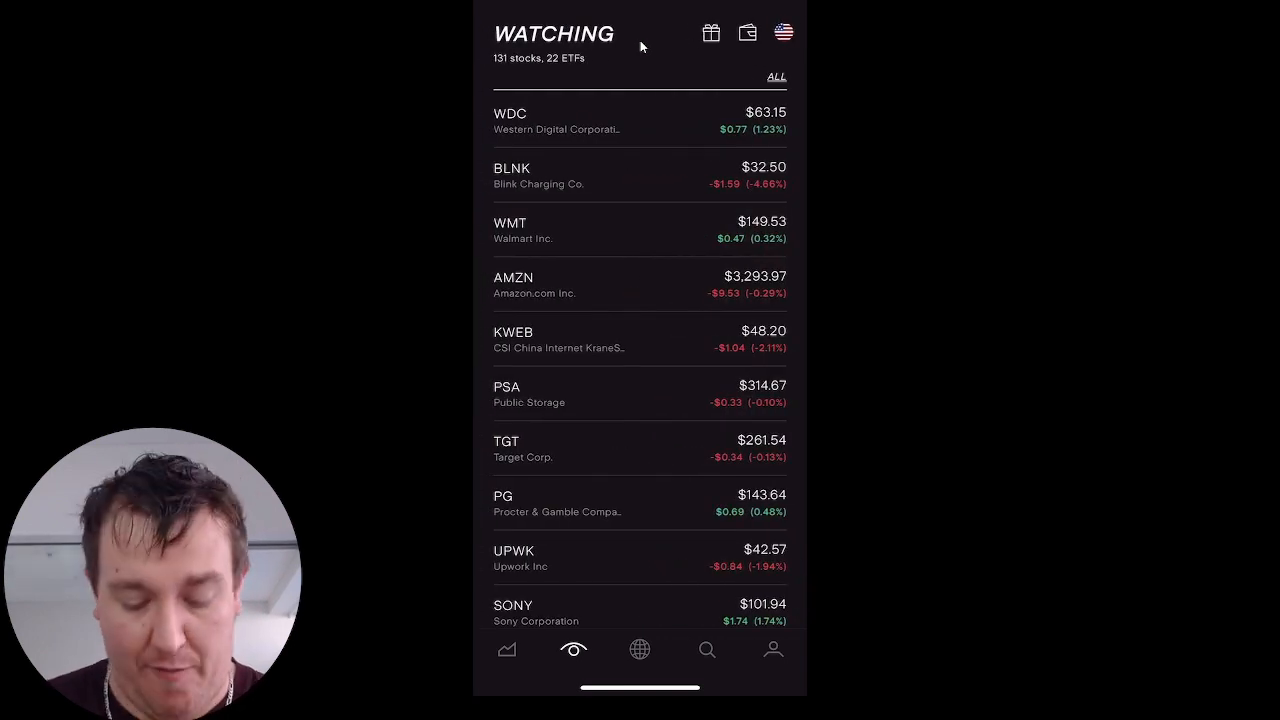
Browse US market movers (PPC up 20.55%, TLMD down 33.73%), market news and trending strategies
left_click(640, 649)
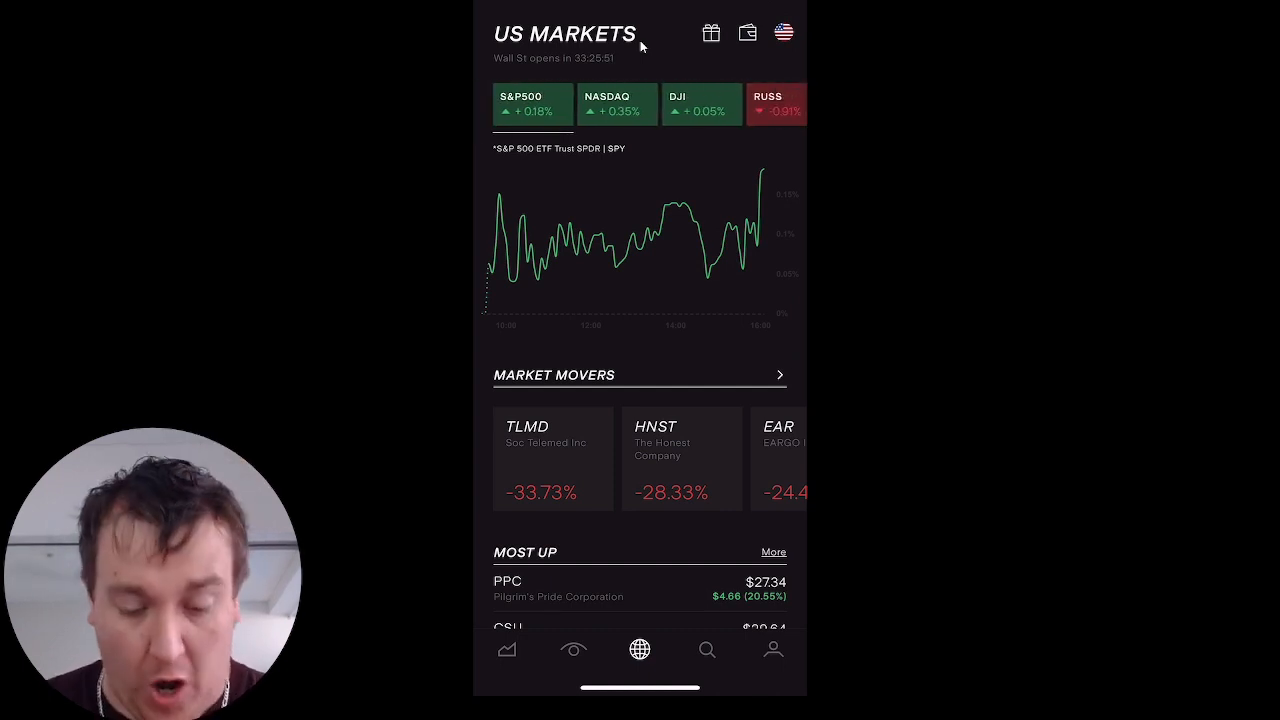
scroll("down", 3)
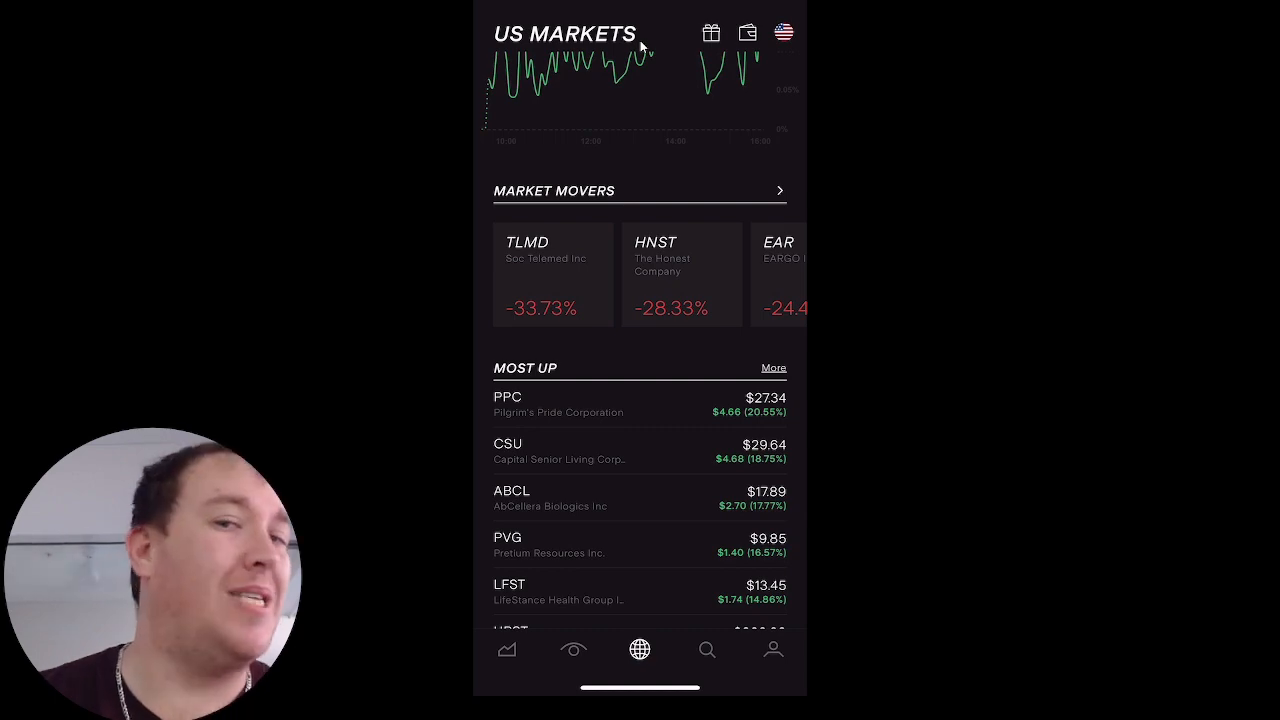
scroll("down", 3)
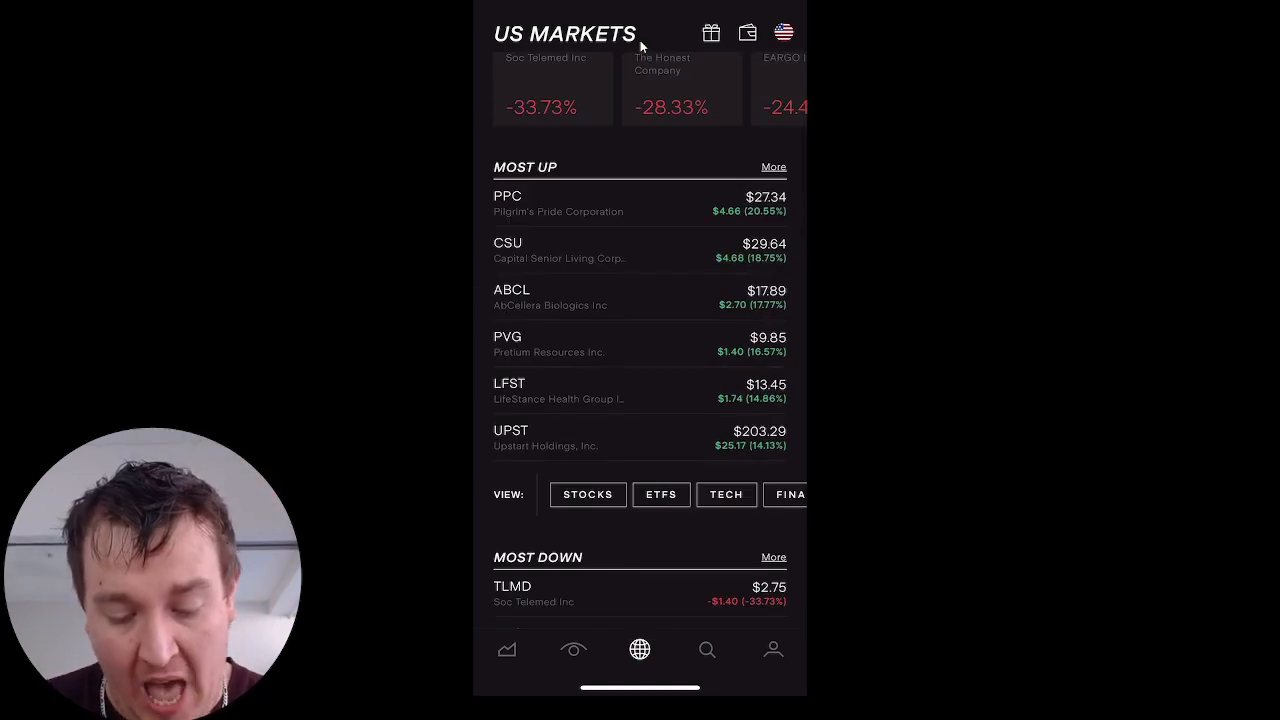
scroll("down", 3)
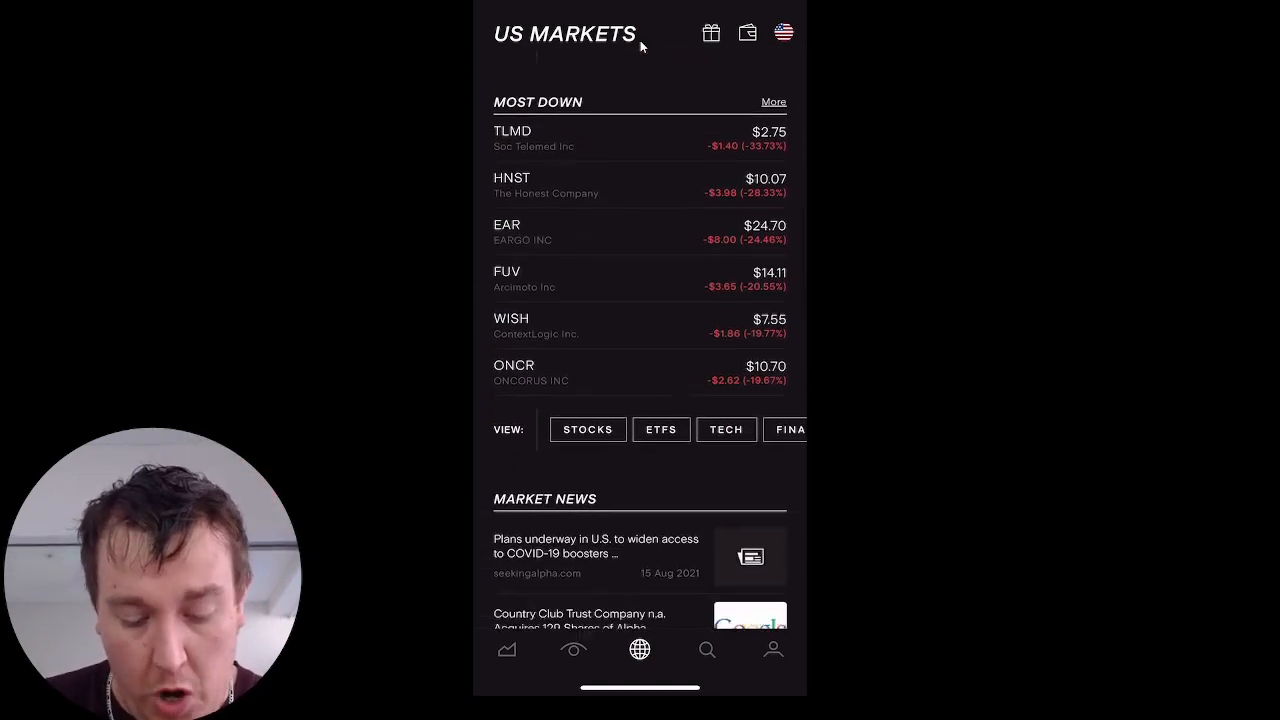
scroll("down", 3)
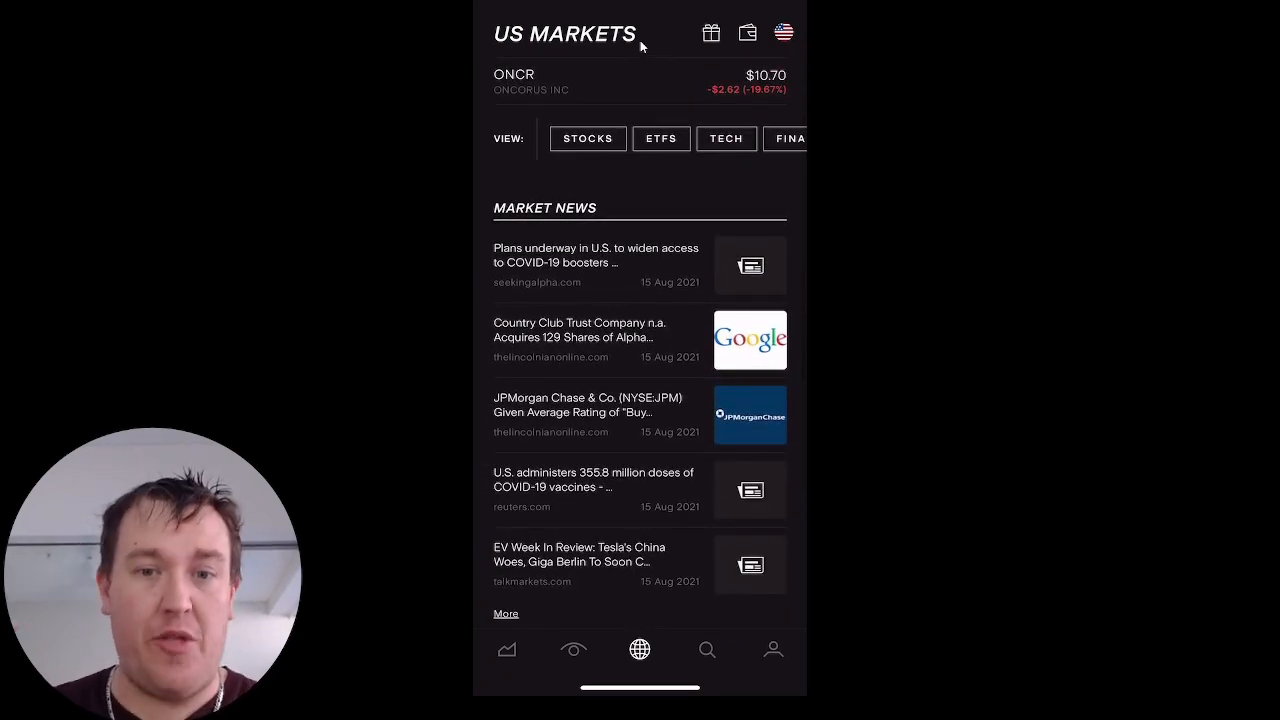
scroll("down", 3)
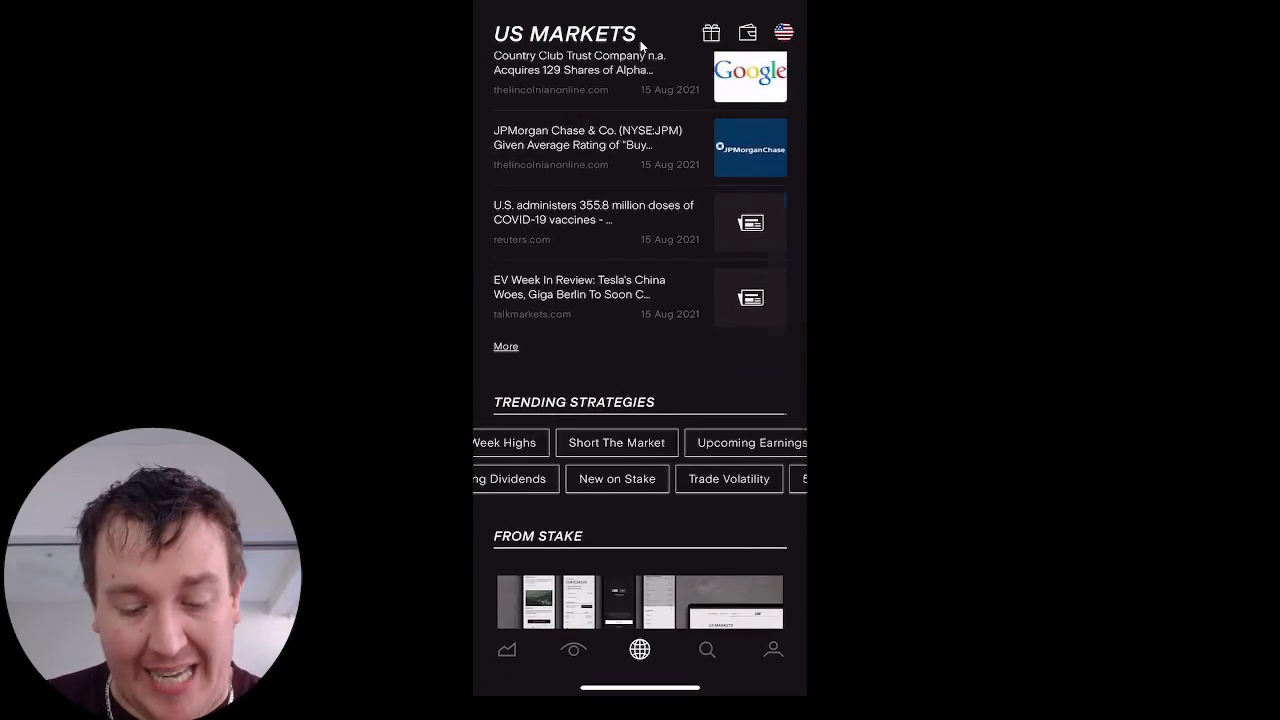
scroll("down", 3)
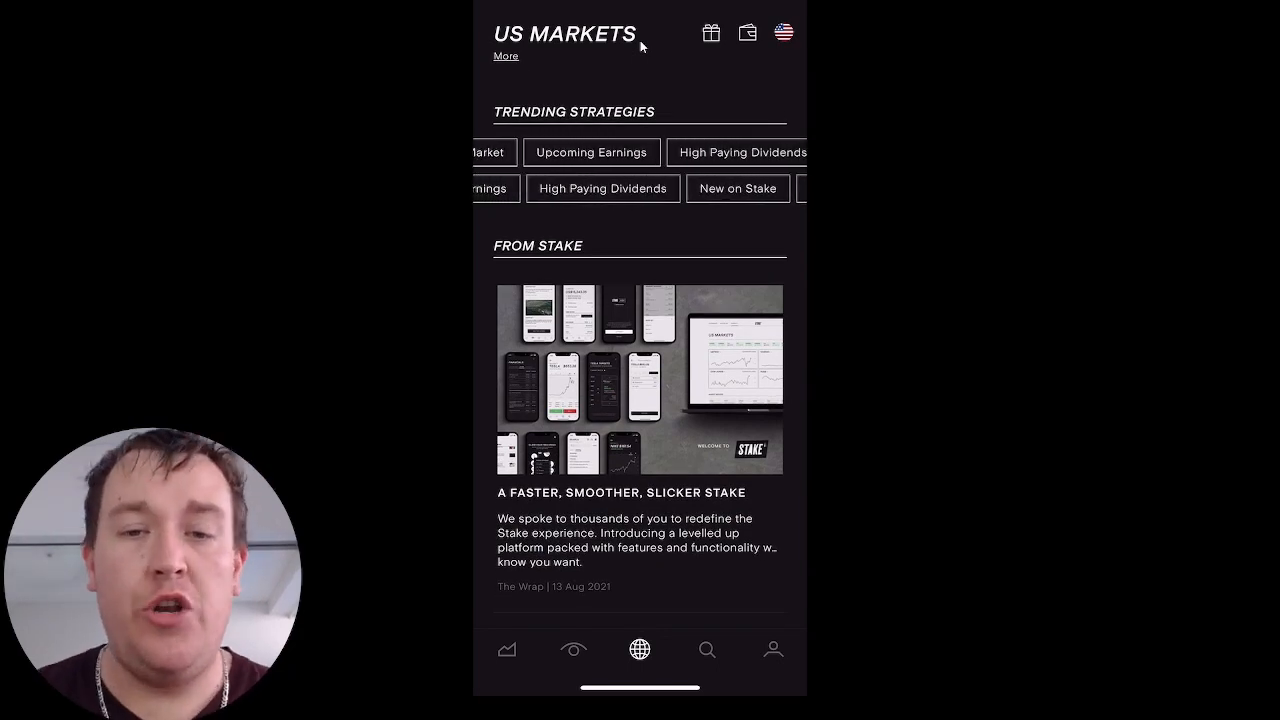
scroll("left", 3)
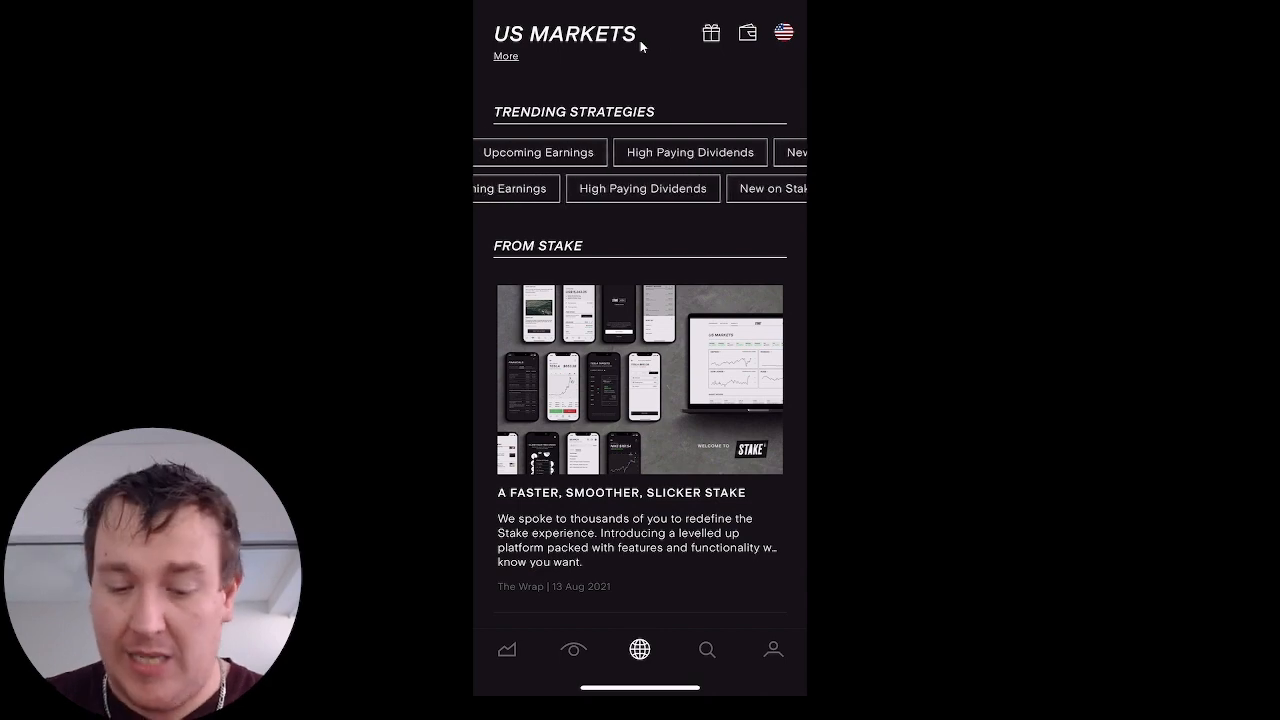
scroll("down", 3)
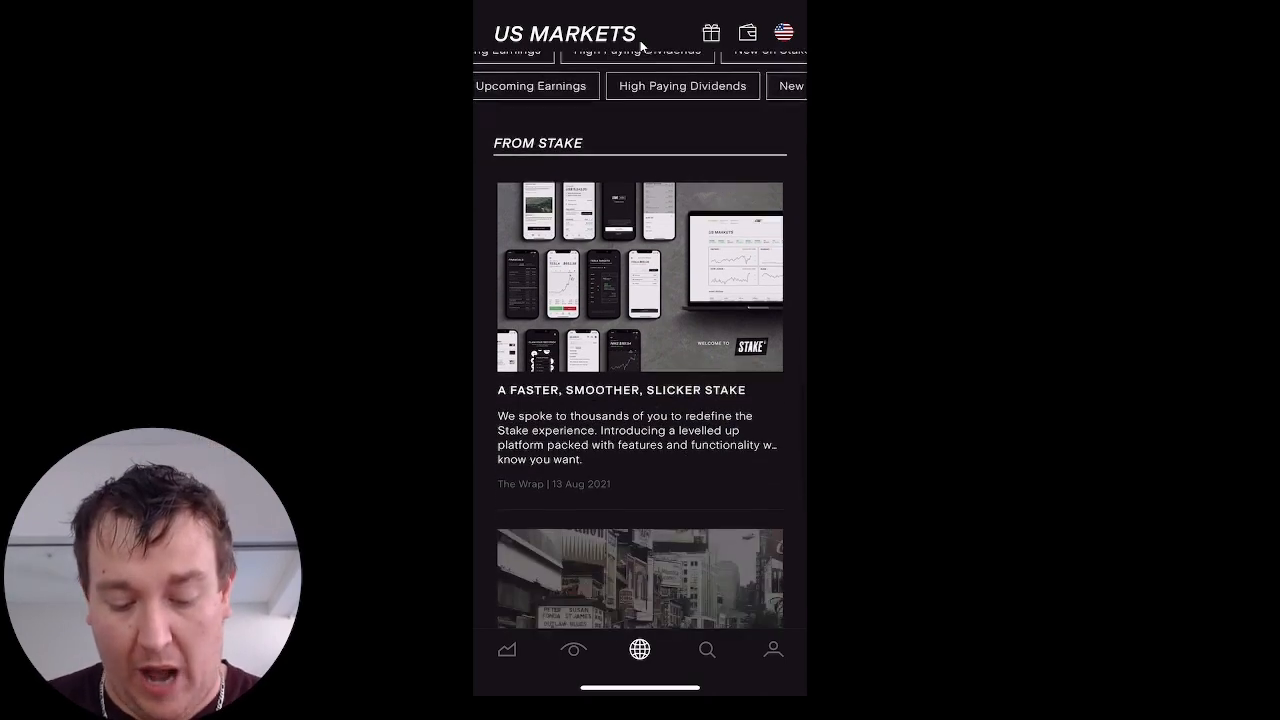
scroll("down", 3)
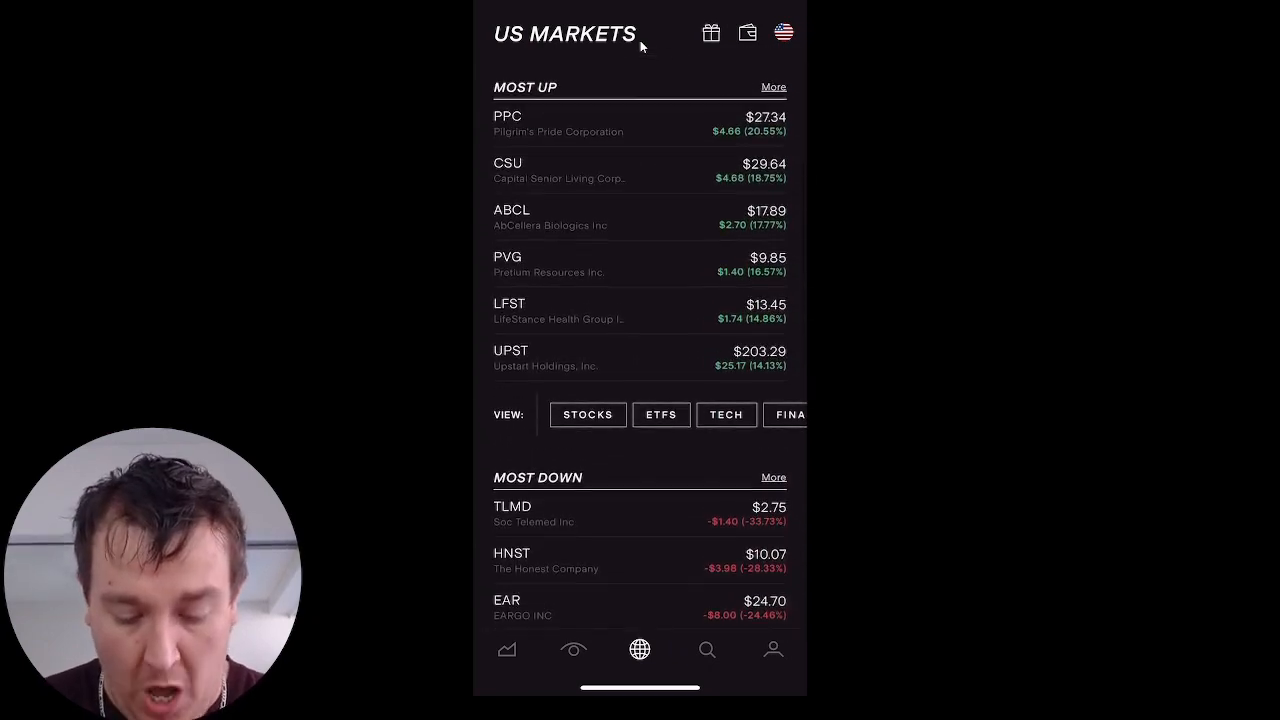
View the recently searched NIO stock page at $41.03, then open the Get Free Stock screen
left_click(707, 649)
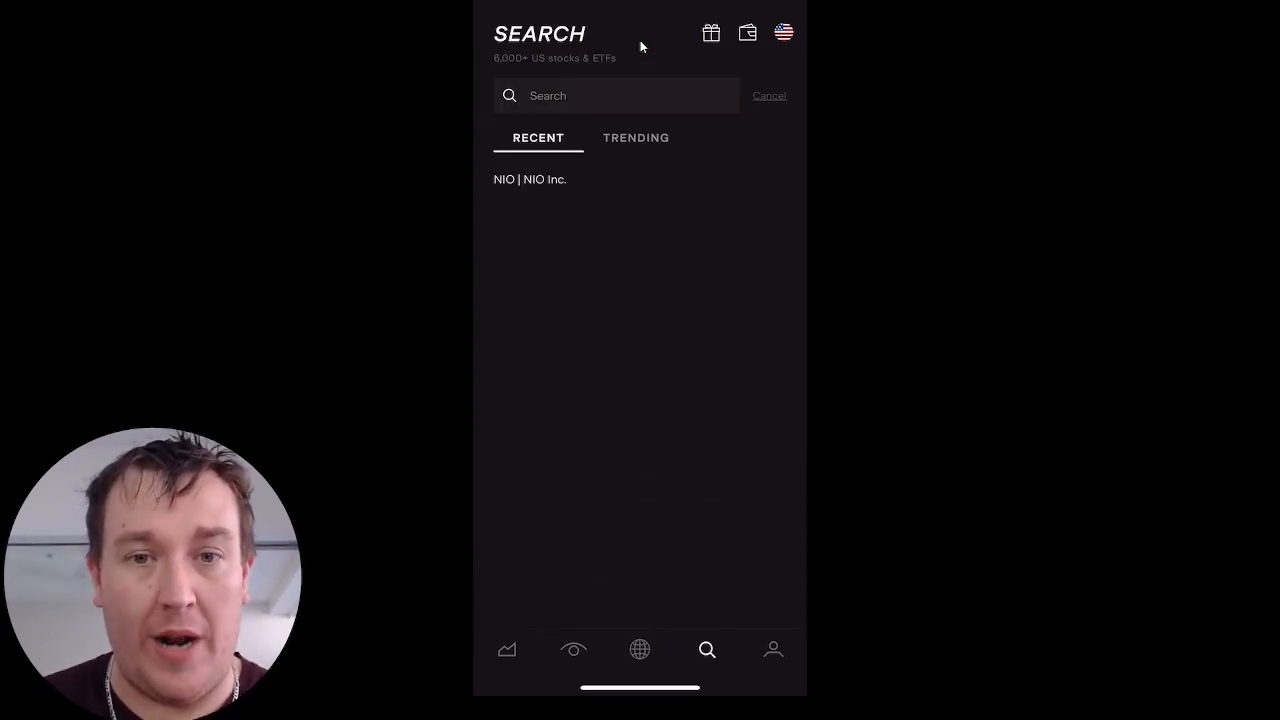
left_click(529, 179)
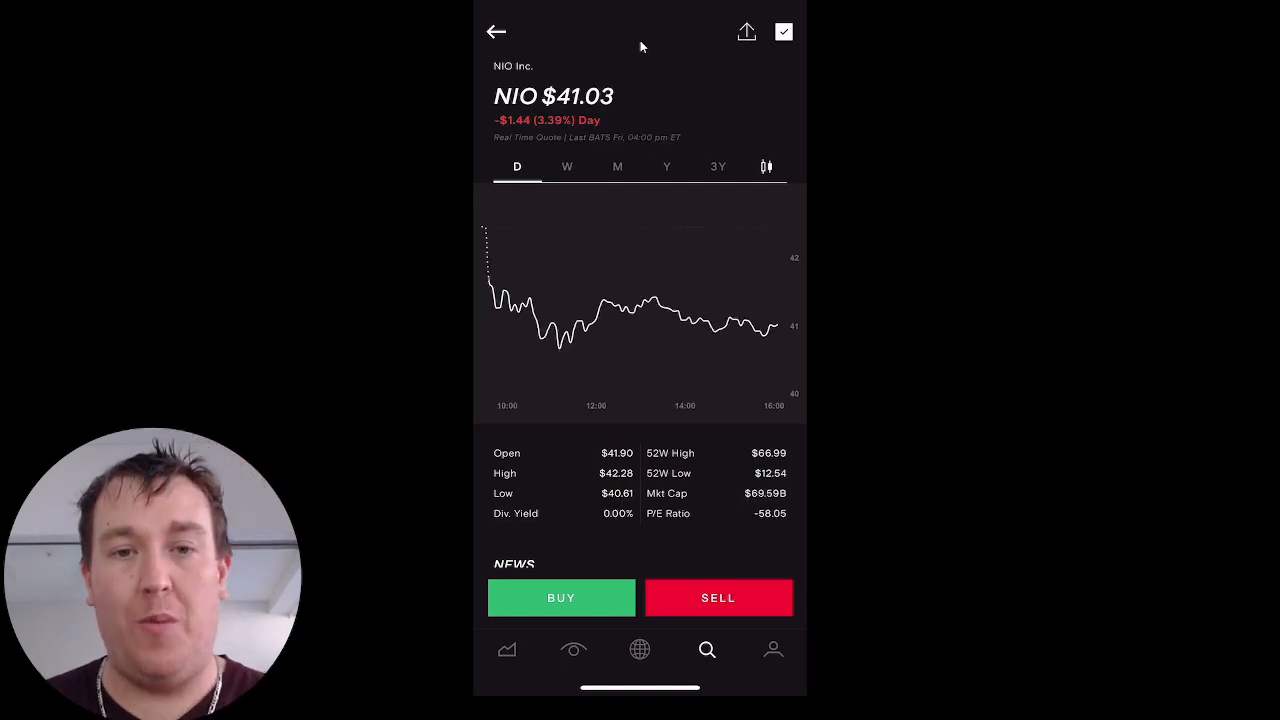
left_click(707, 649)
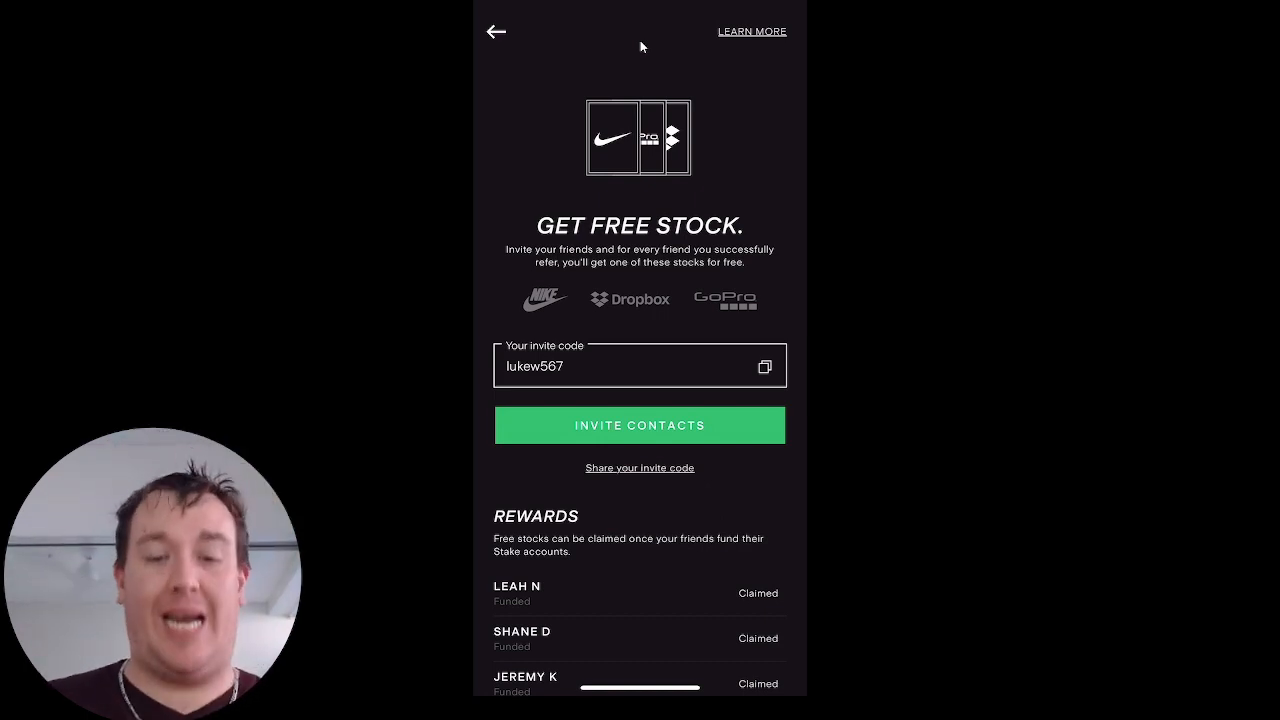
Leave the referral screen for the portfolio showing US$32,382.01 in US equities
left_click(496, 31)
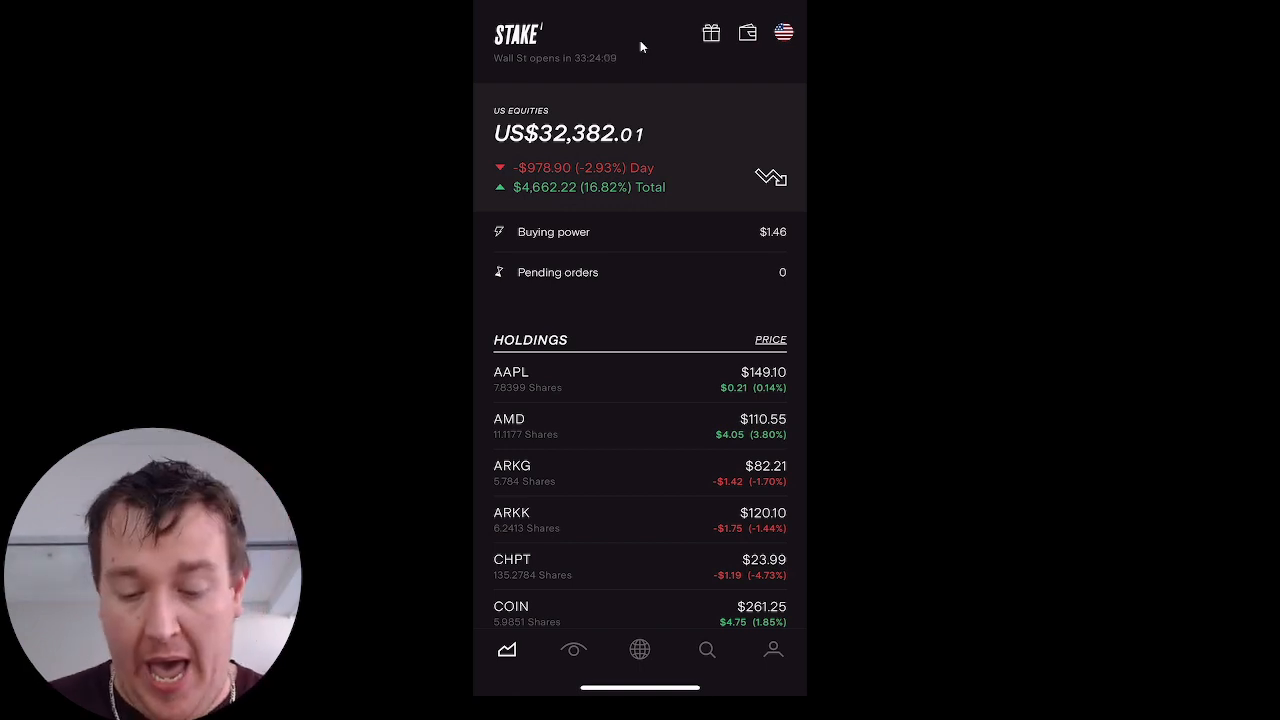
left_click(747, 33)
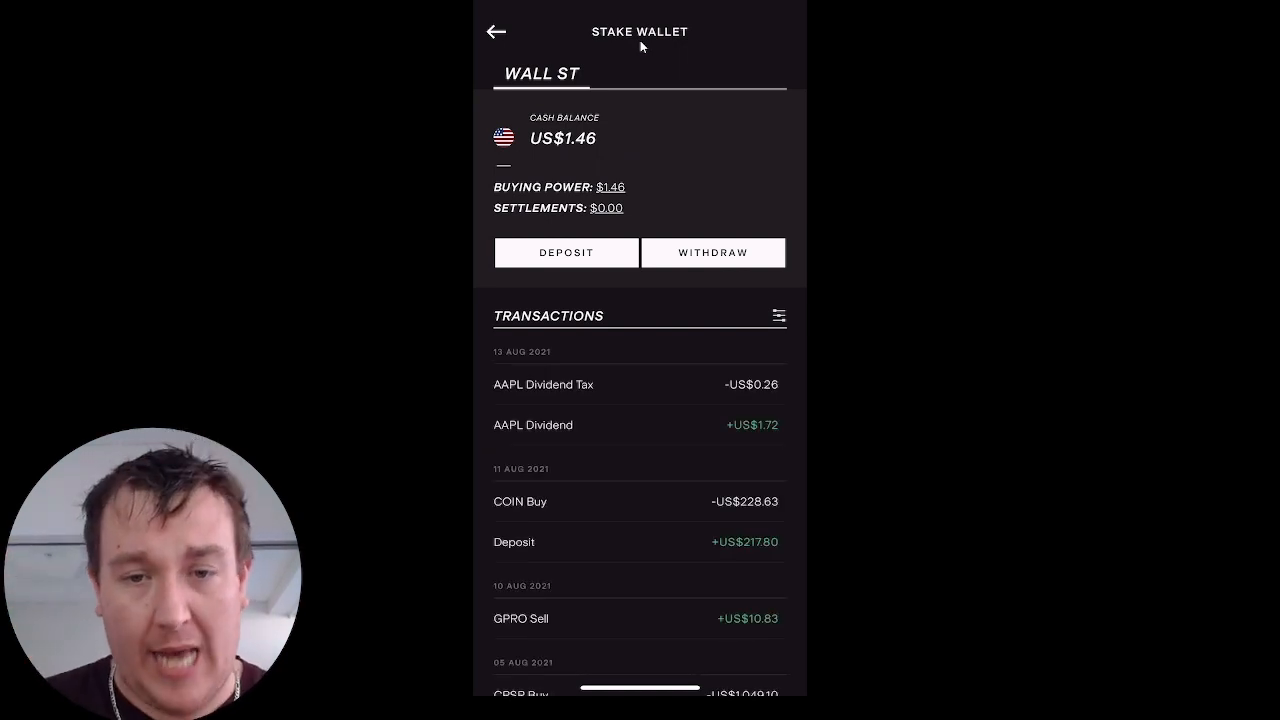
scroll("down", 3)
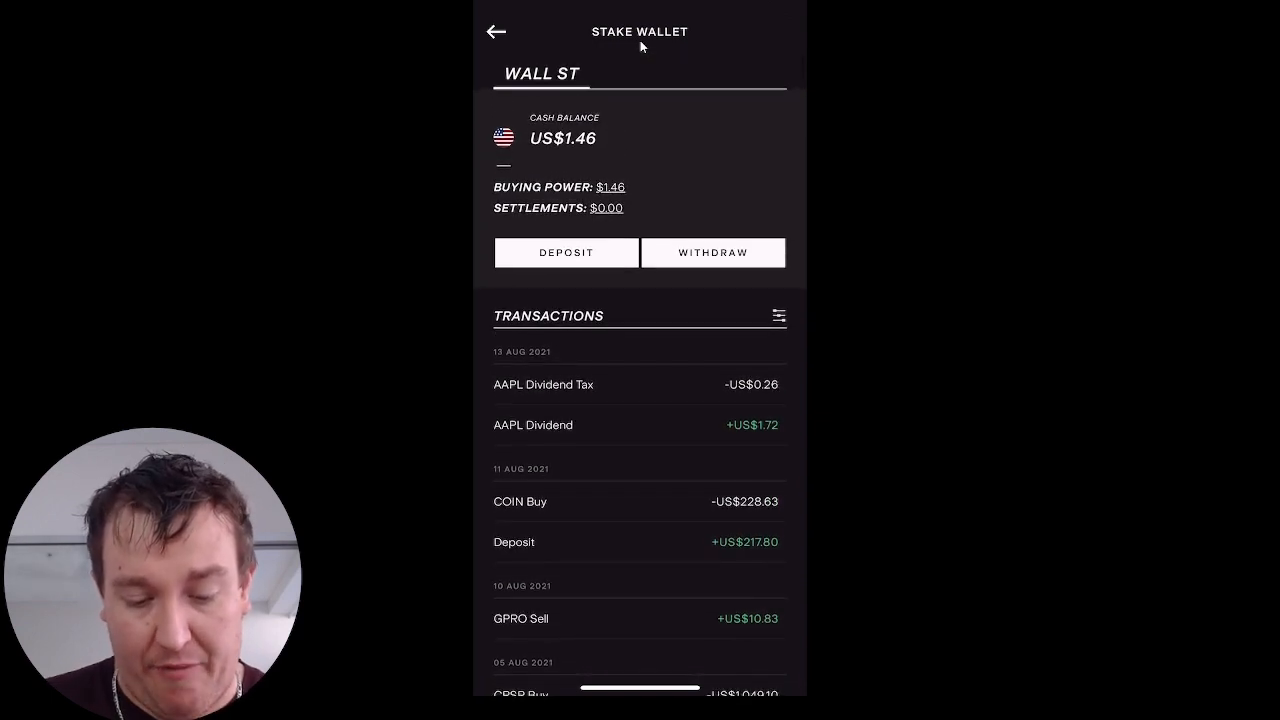
left_click(496, 31)
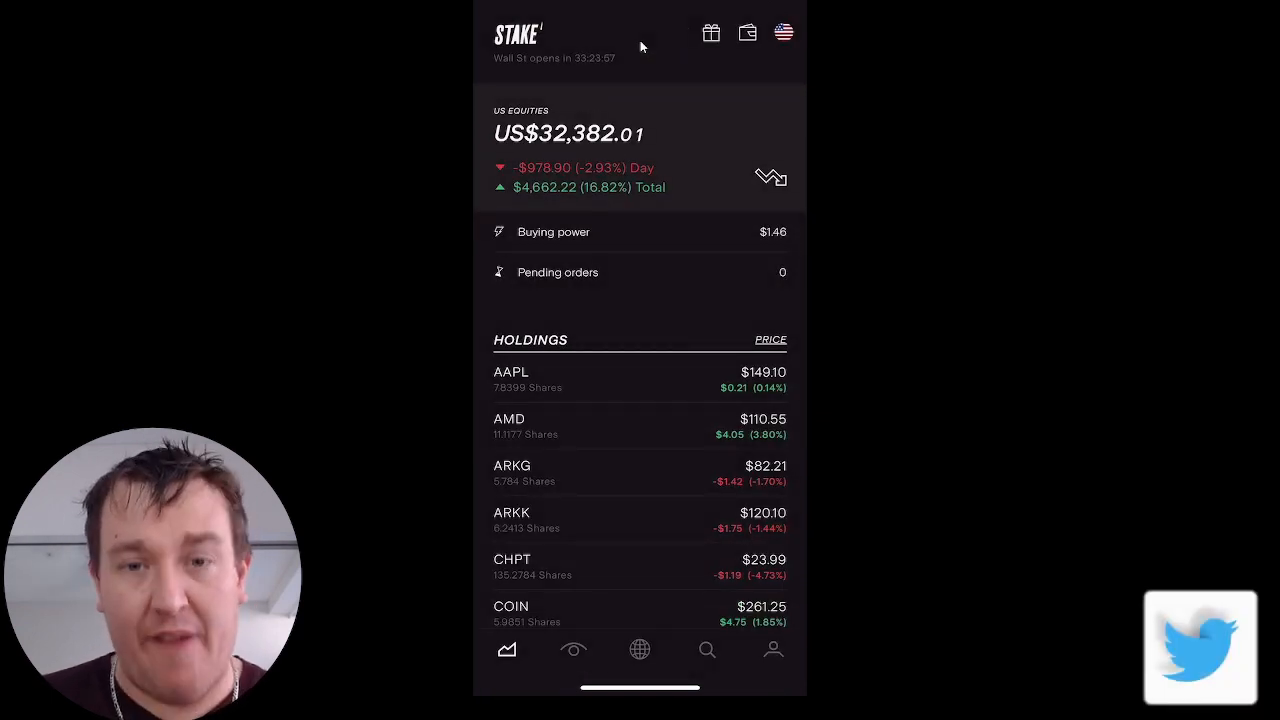